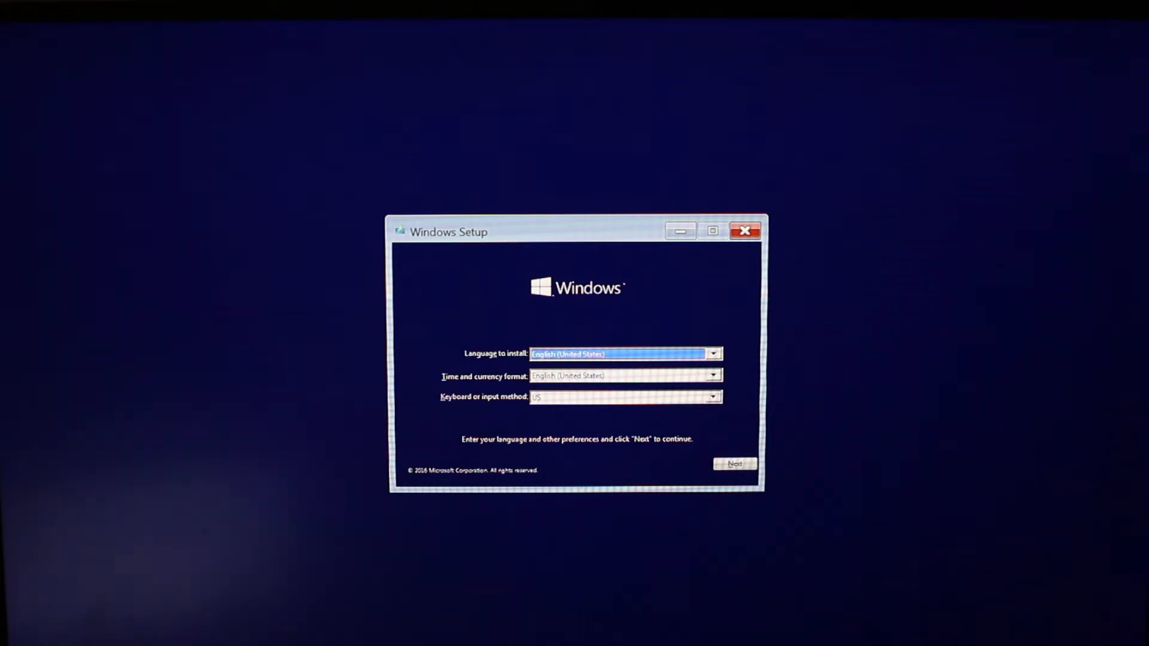
mouse_move(707, 456)
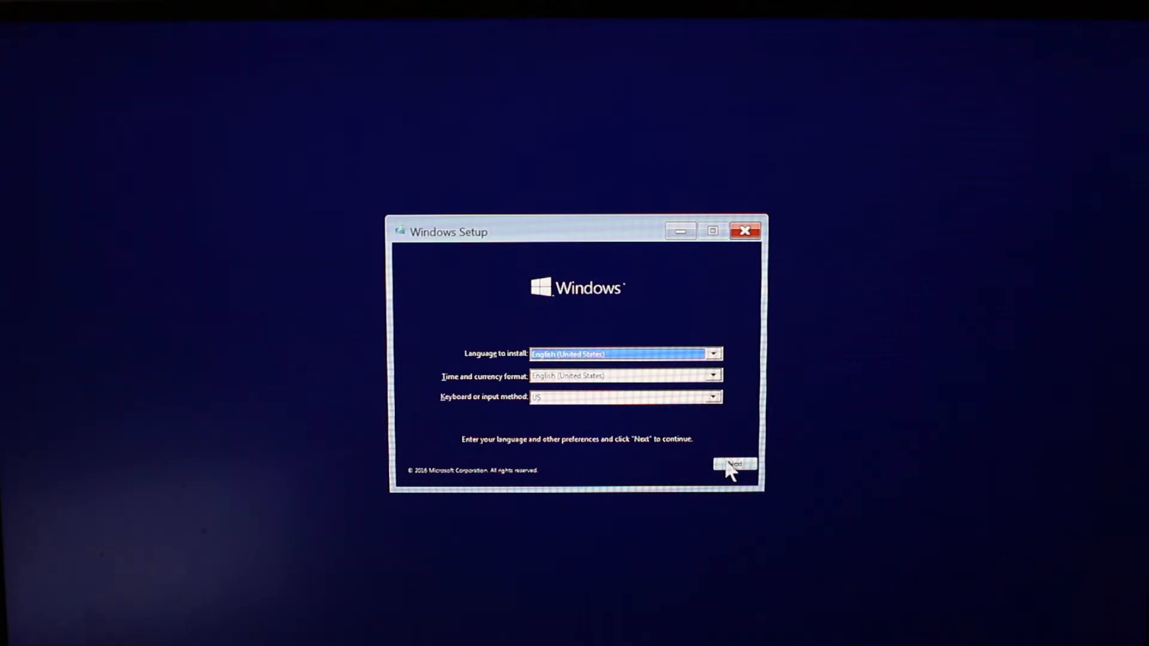
Step: Continue with default language, begin installing Windows and accept the license terms
left_click(735, 465)
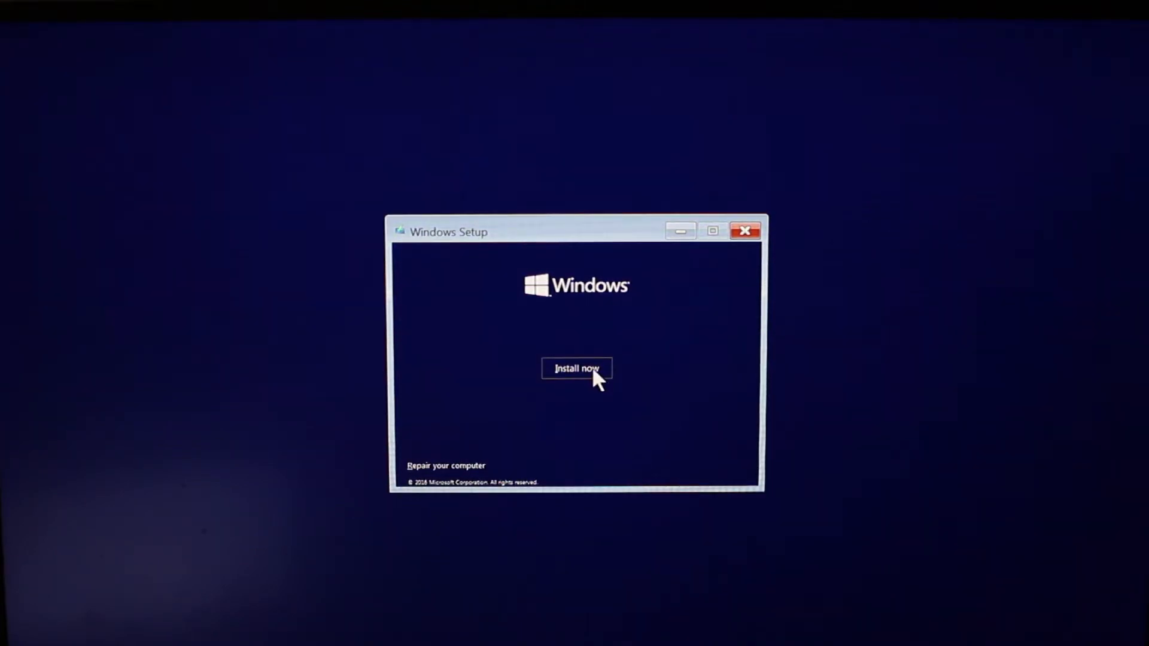
left_click(577, 367)
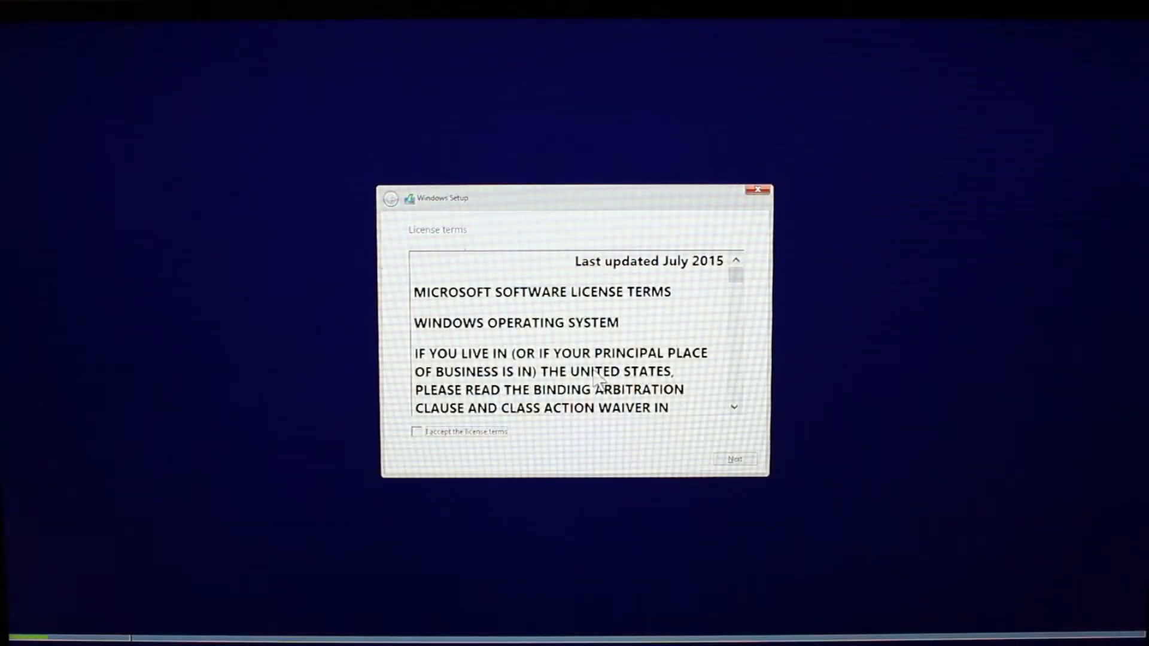
mouse_move(414, 436)
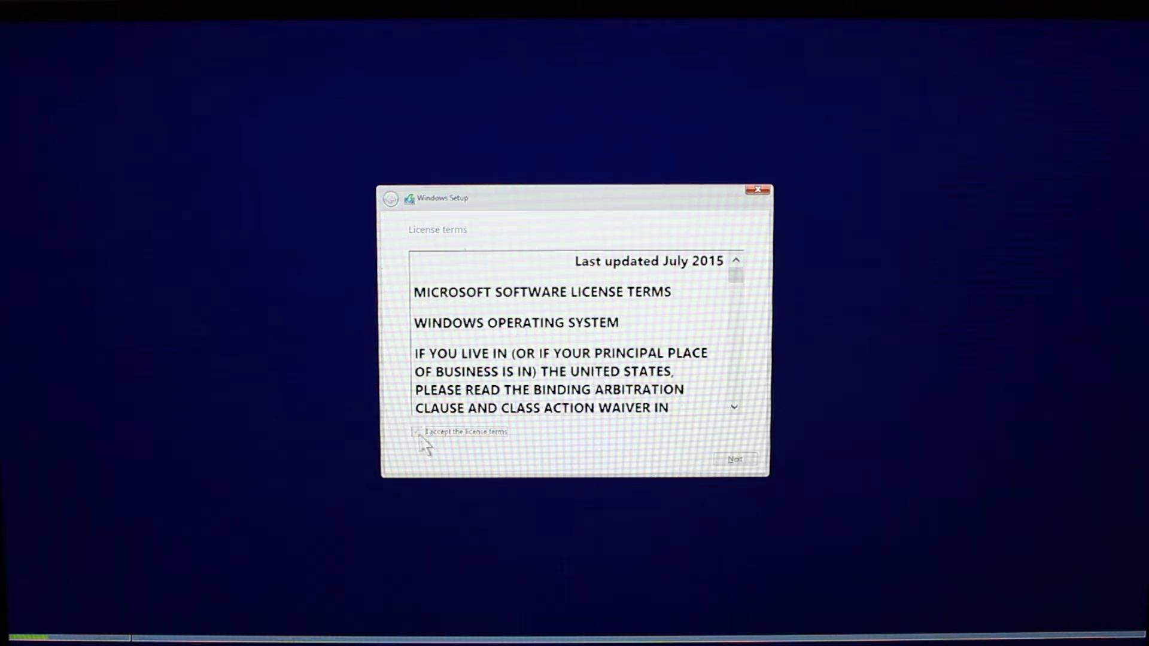
left_click(734, 459)
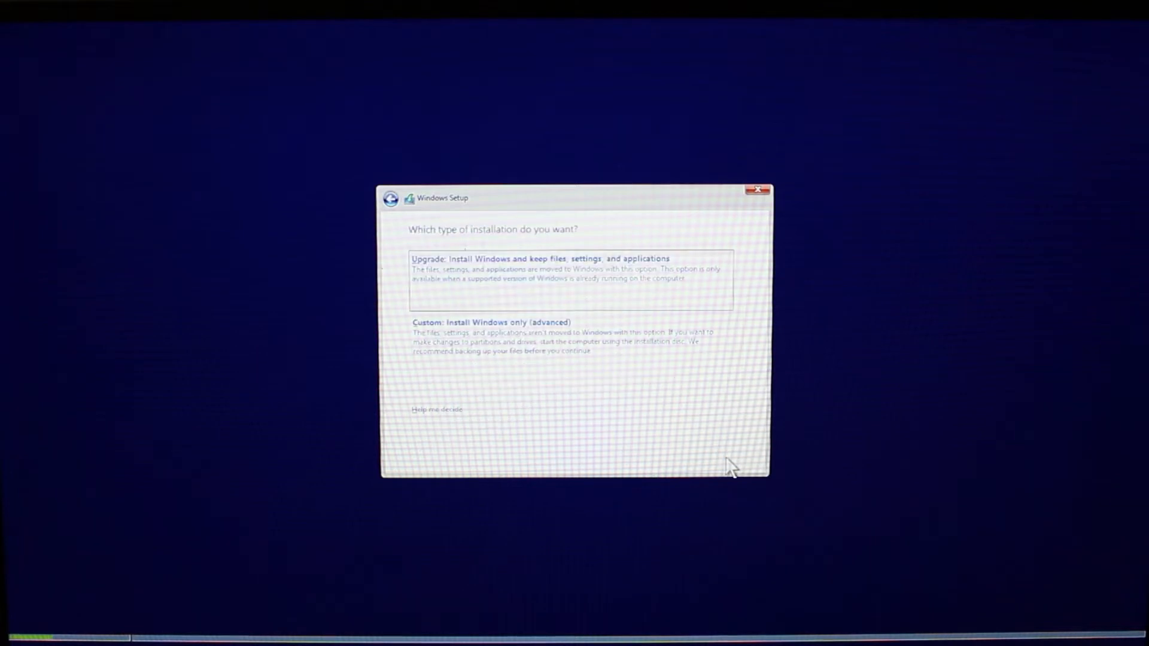
left_click(489, 322)
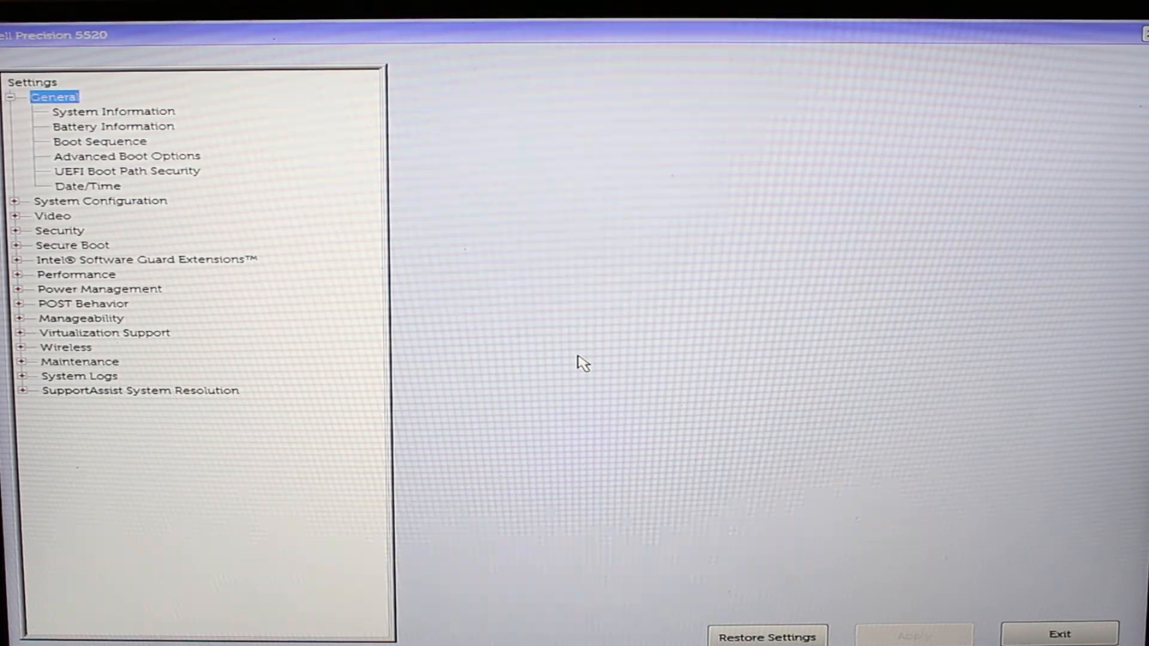
mouse_move(242, 320)
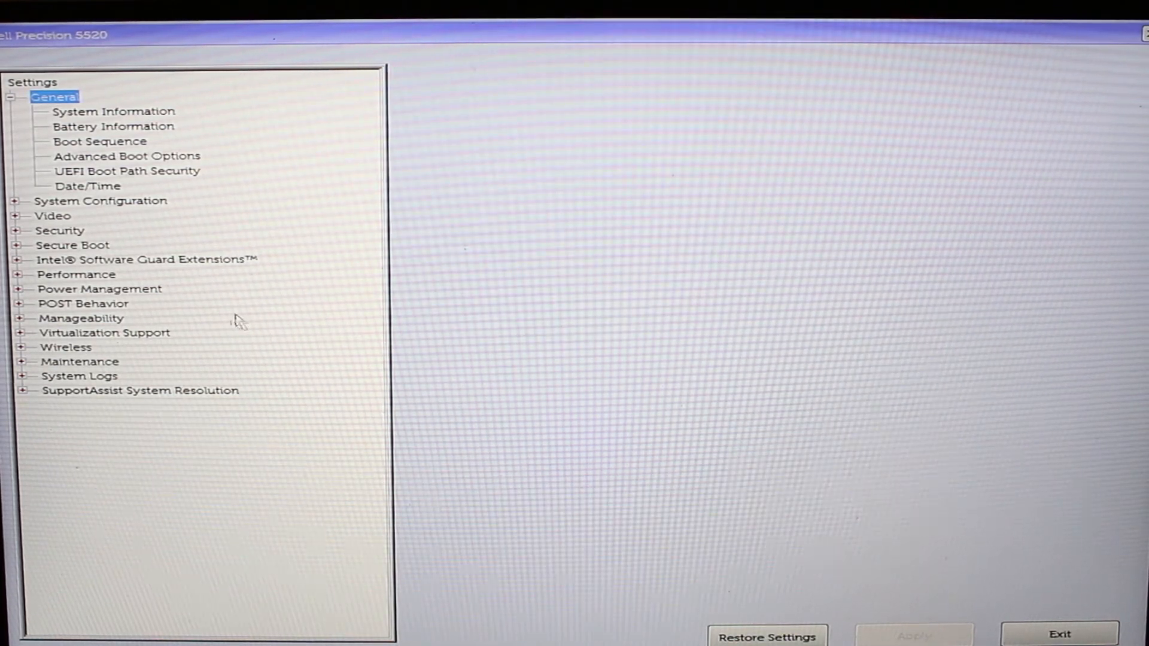
mouse_move(7, 213)
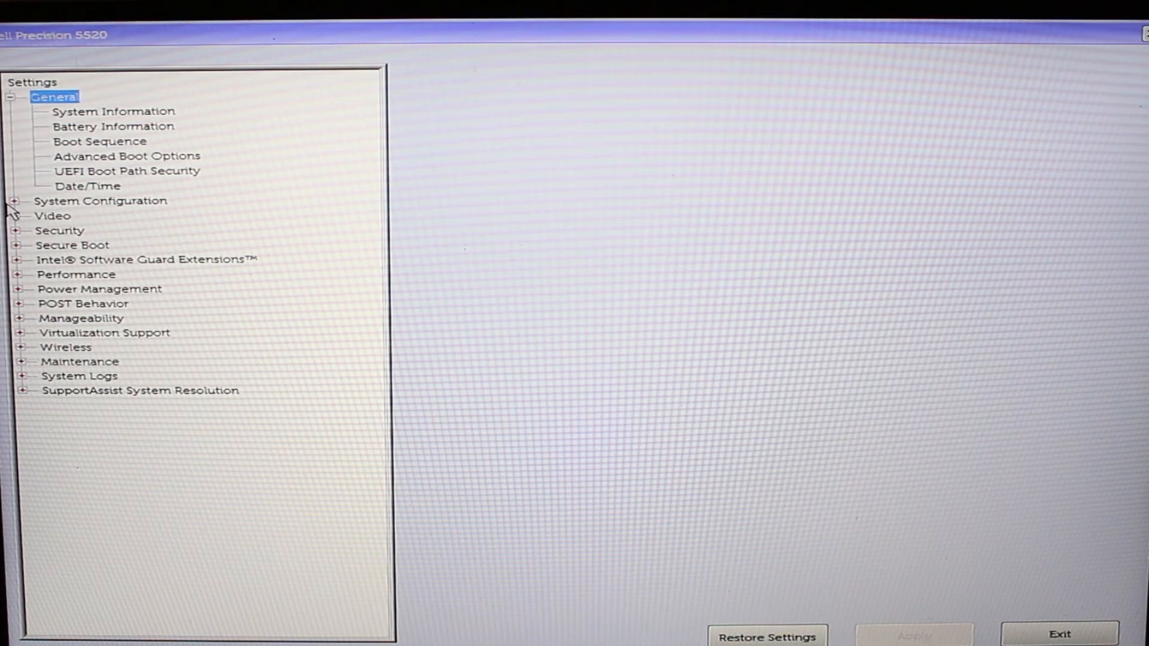
mouse_move(33, 233)
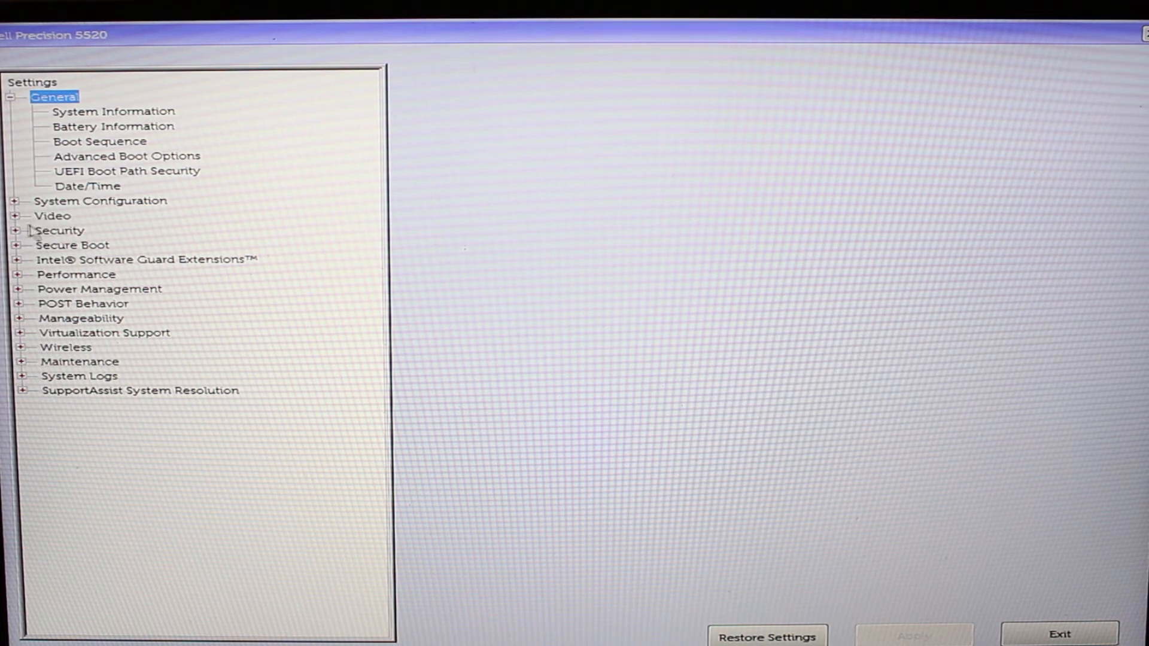
mouse_move(29, 224)
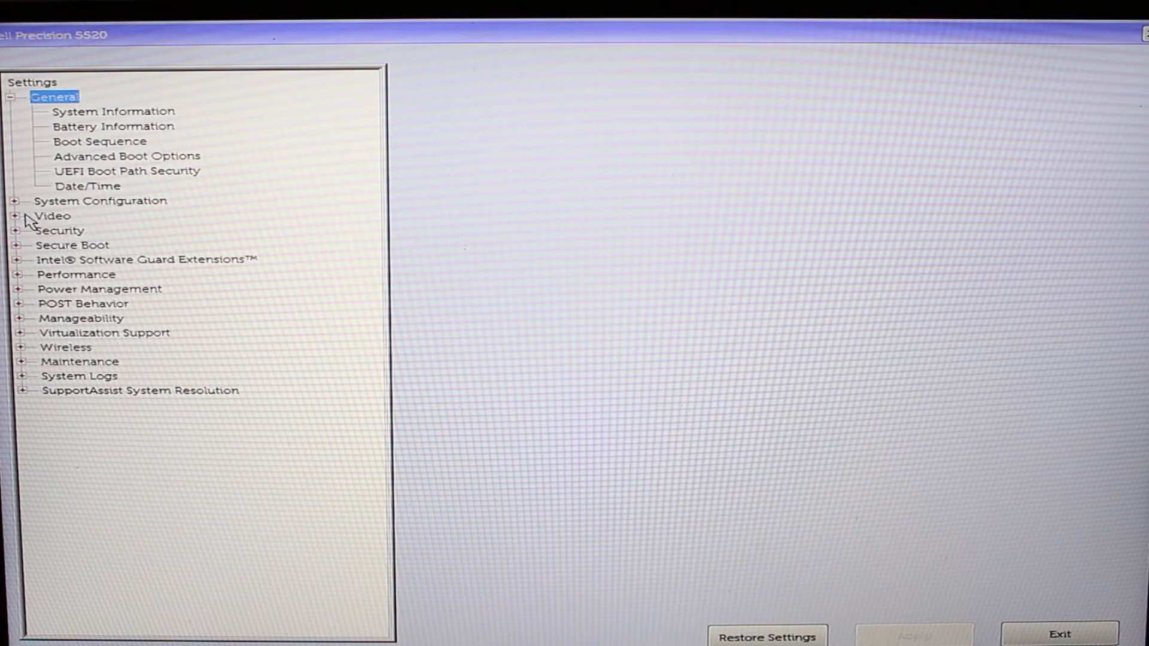
mouse_move(26, 230)
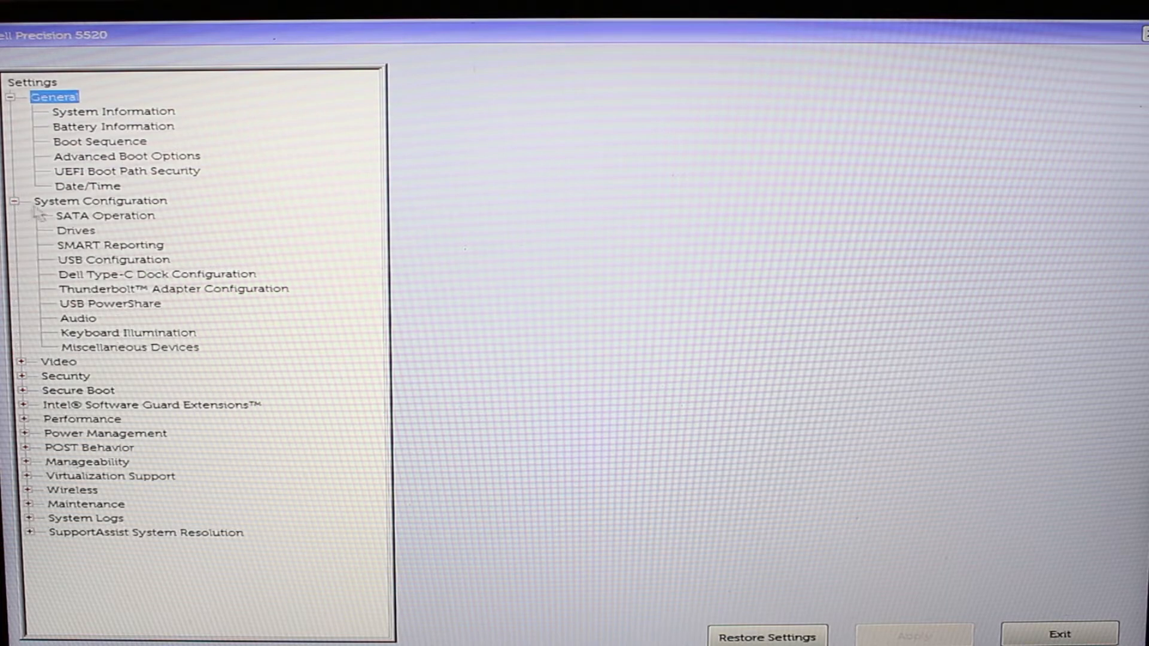
mouse_move(113, 238)
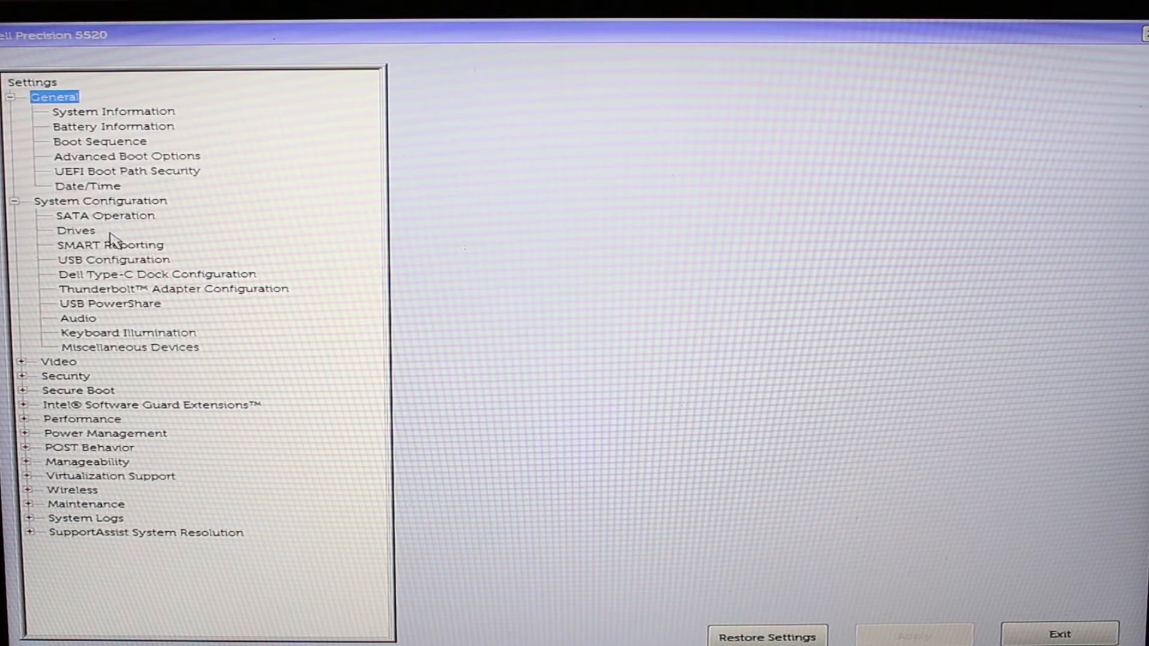
Step: View the enabled on-board Drives, then the General > System Information summary
left_click(77, 230)
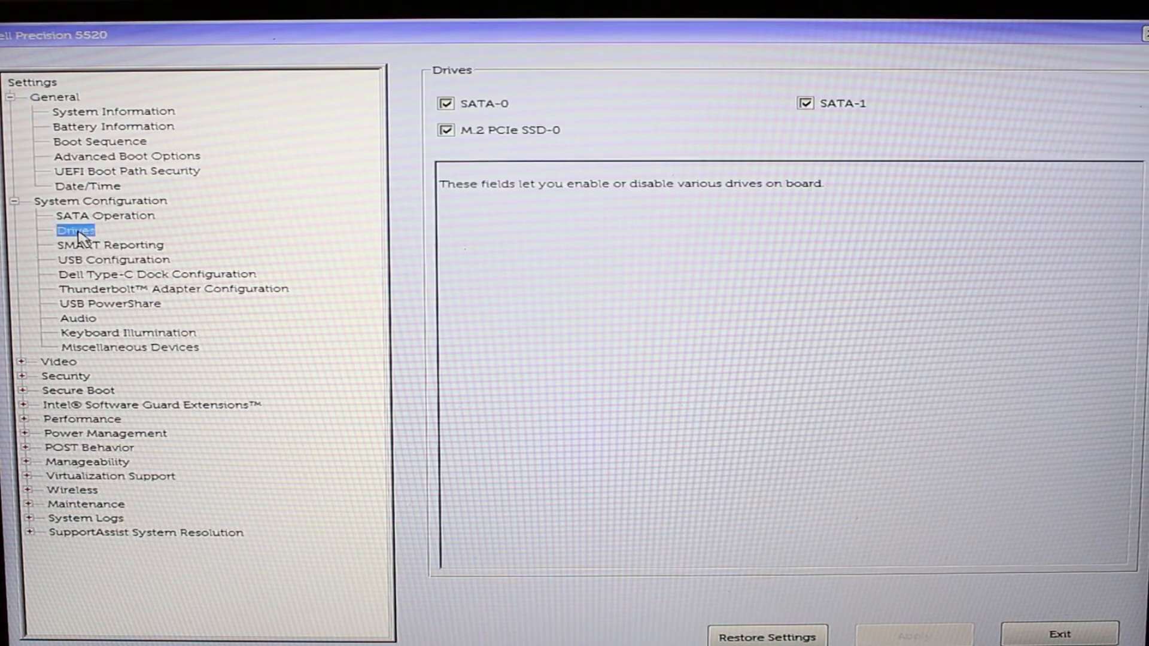
mouse_move(84, 260)
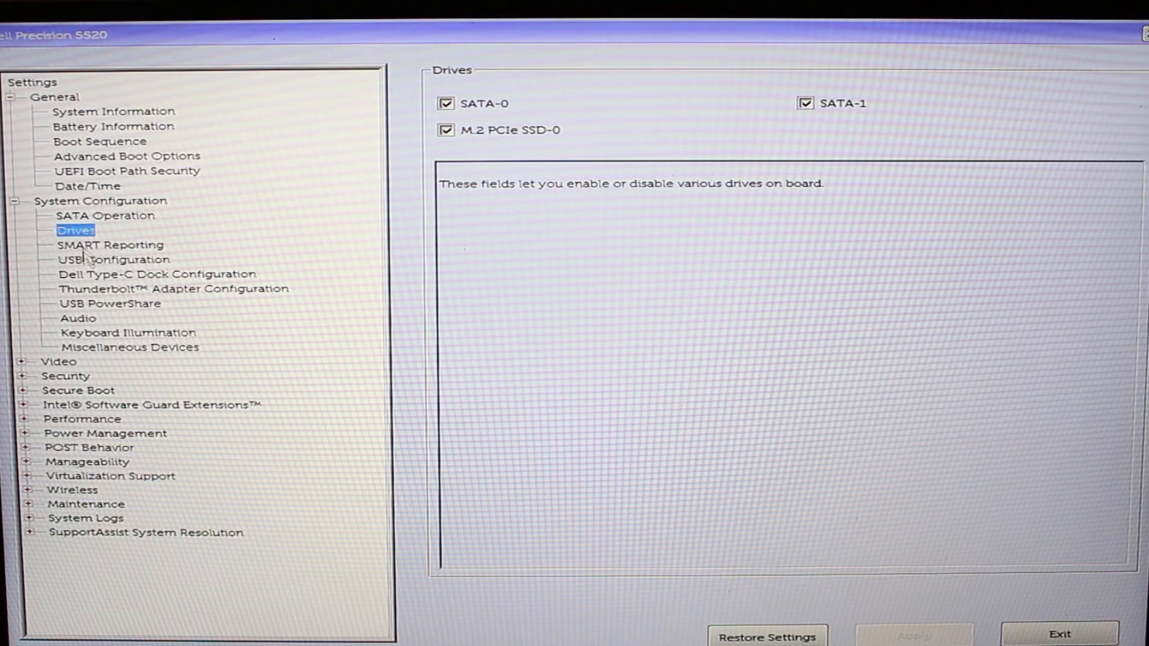
left_click(112, 111)
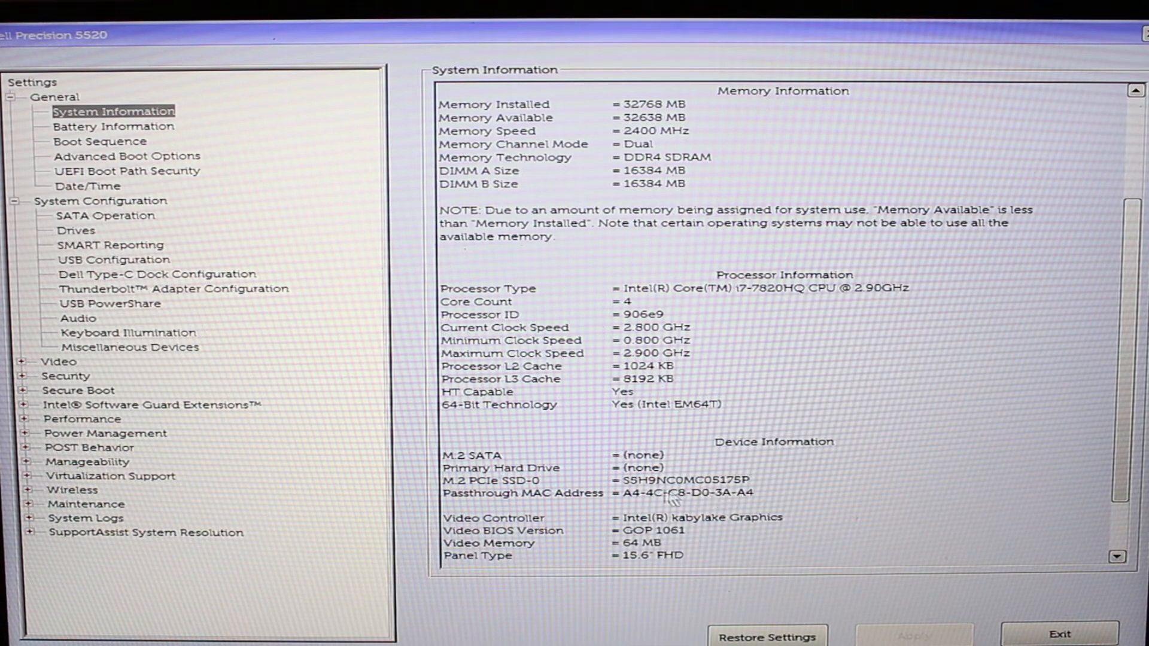
mouse_move(743, 494)
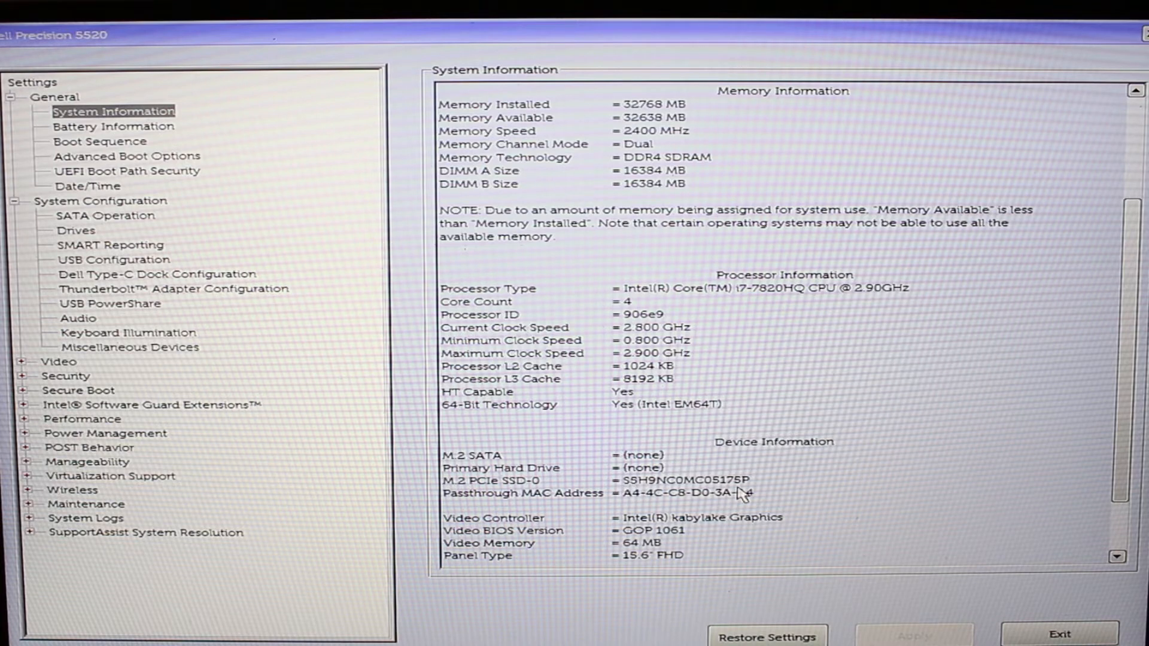
mouse_move(138, 308)
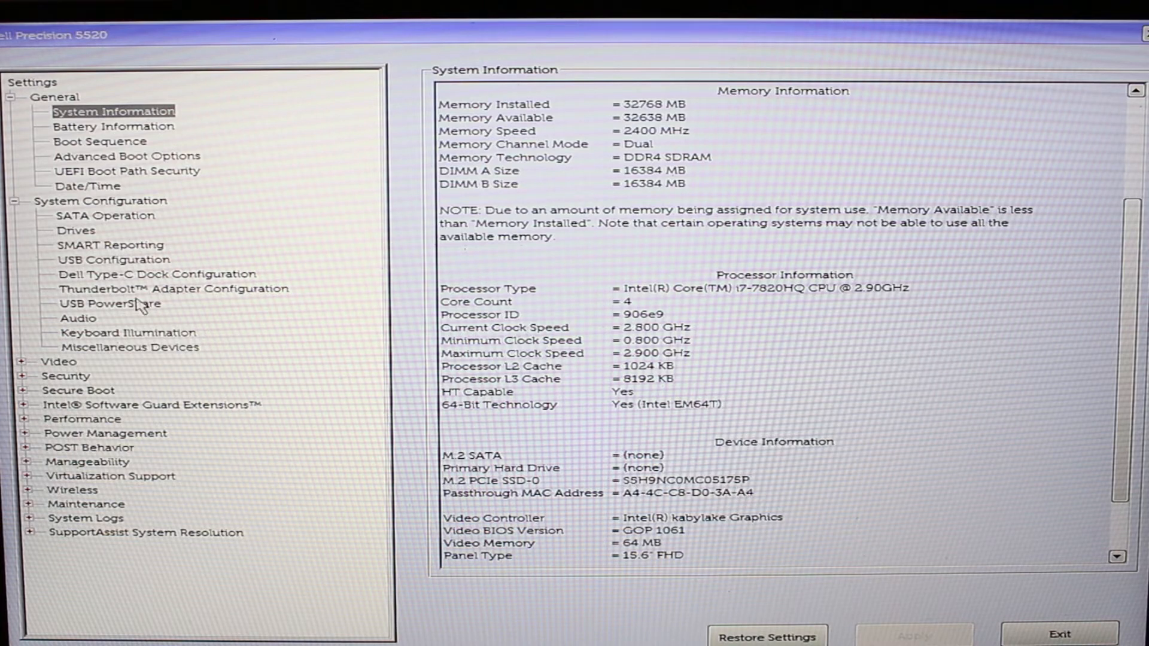
mouse_move(100, 148)
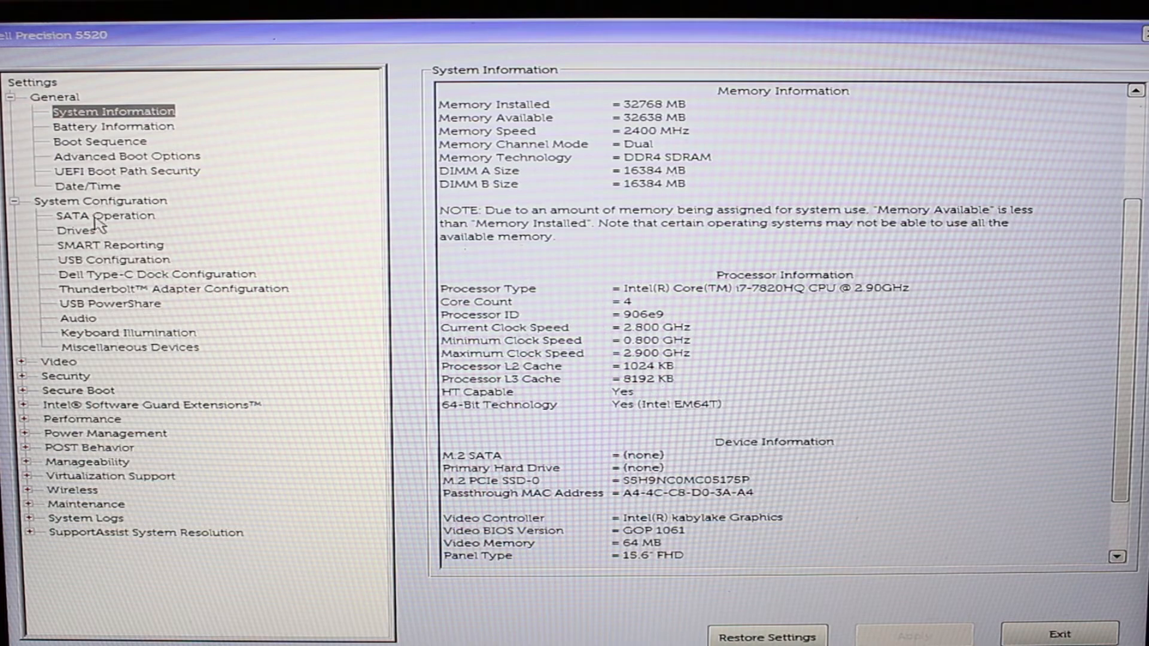
Step: Switch SATA Operation to AHCI and accept the mode-change warning
left_click(105, 214)
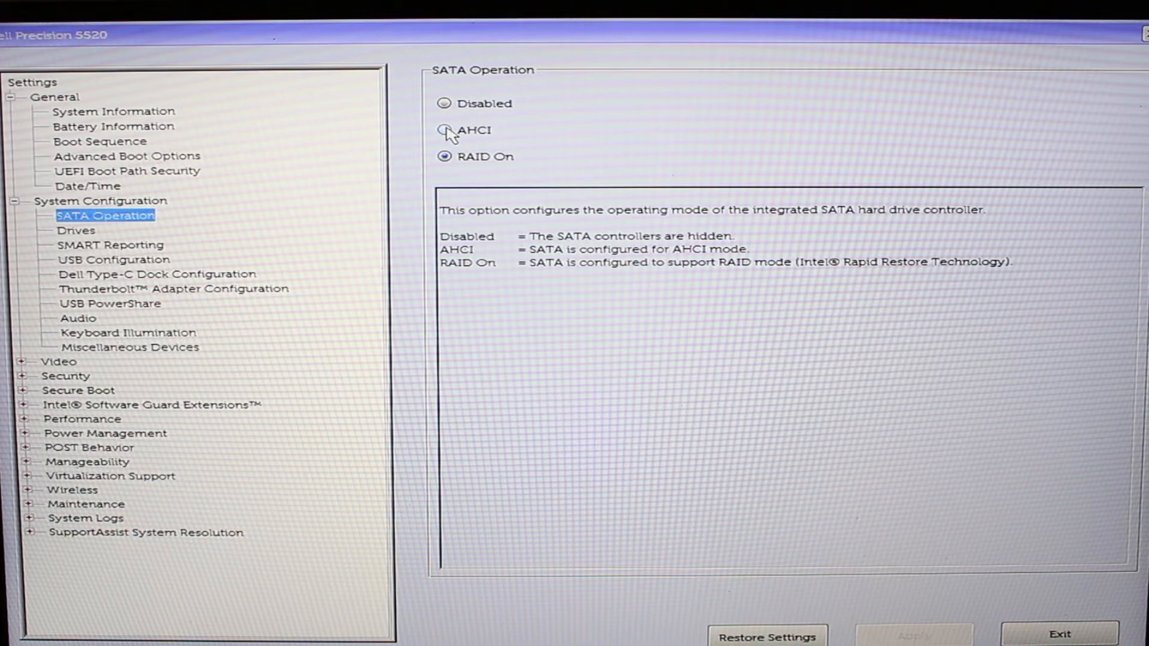
left_click(446, 129)
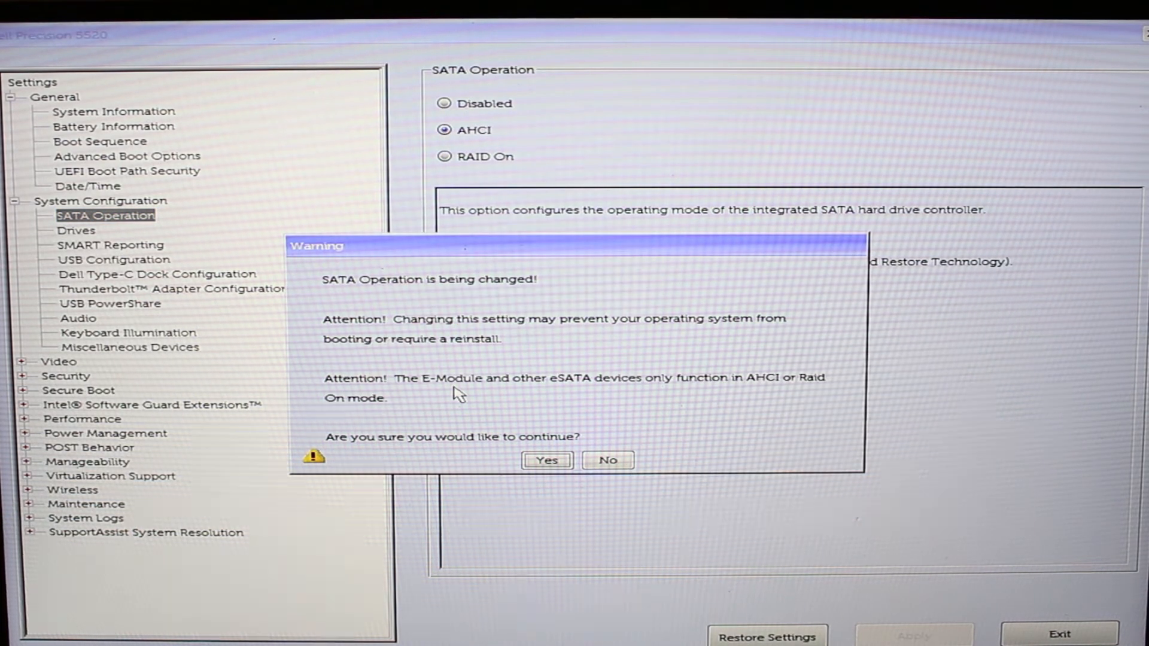
mouse_move(458, 384)
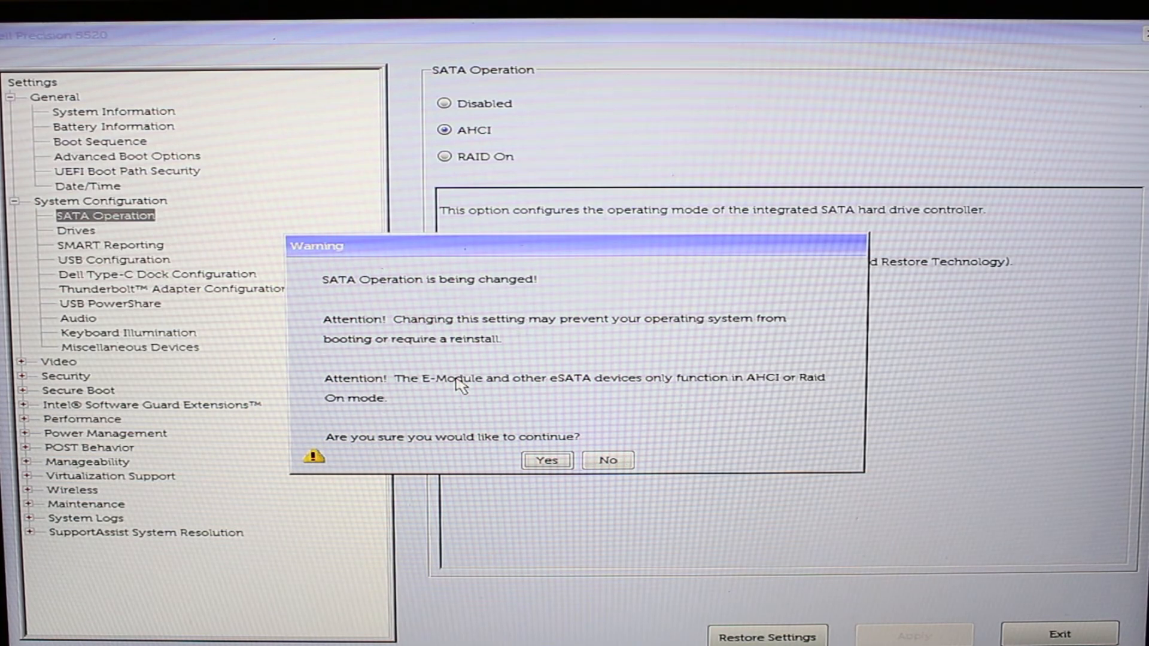
mouse_move(482, 397)
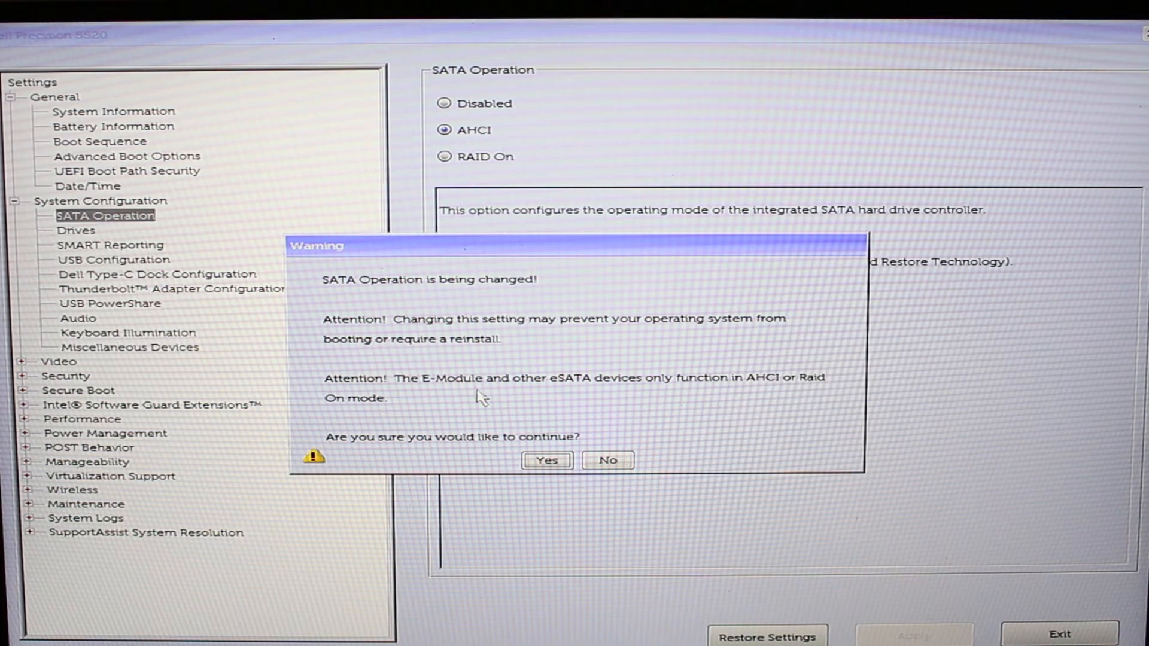
left_click(546, 460)
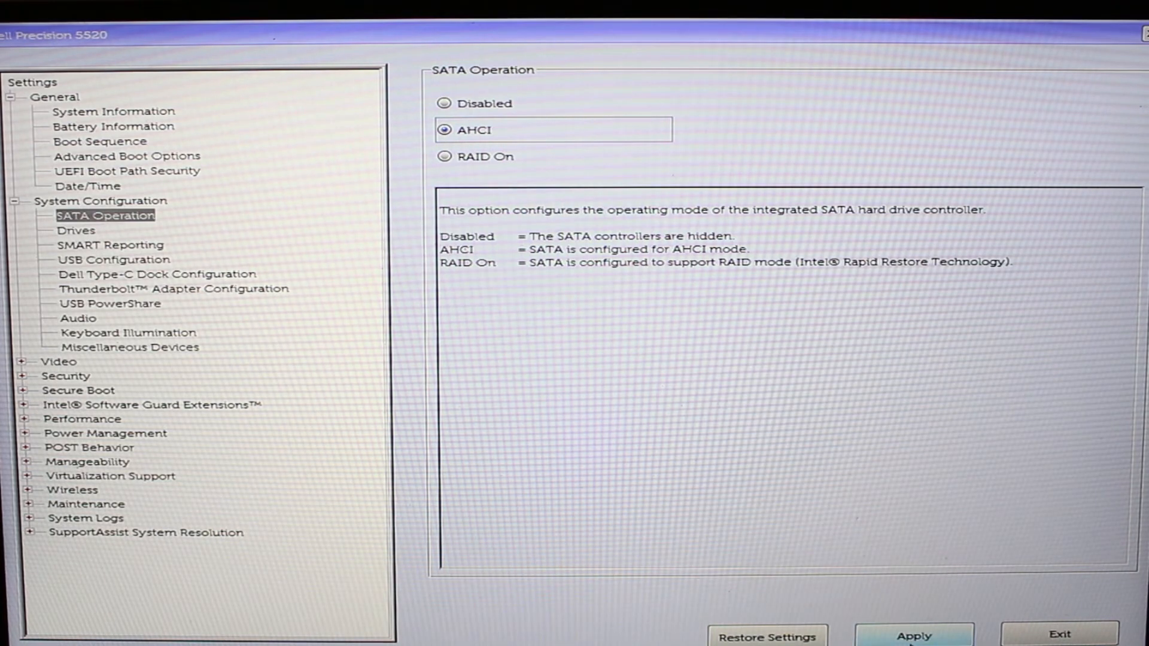
Step: Apply the AHCI change, also saving it as Custom User Settings
left_click(913, 635)
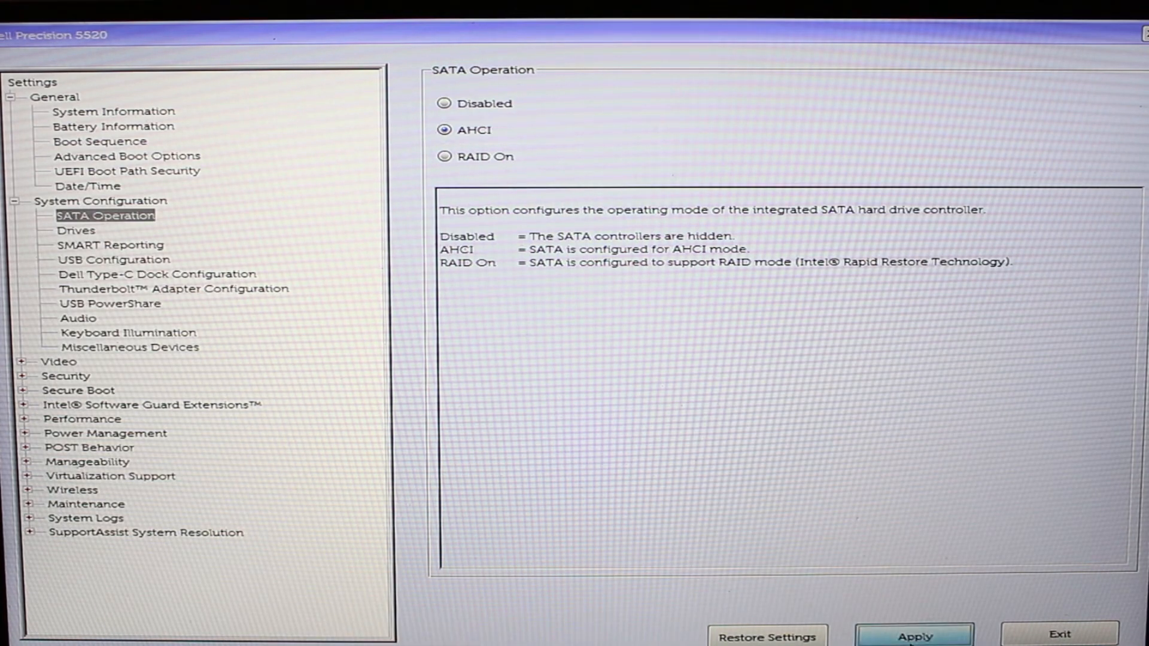
left_click(912, 635)
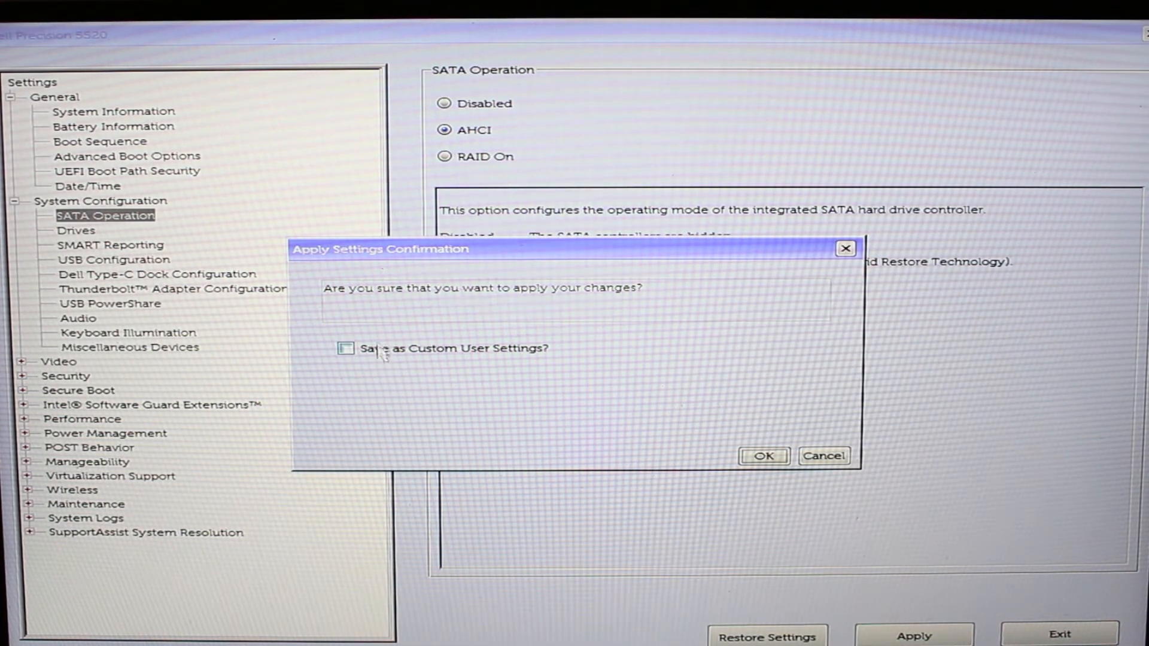
left_click(346, 349)
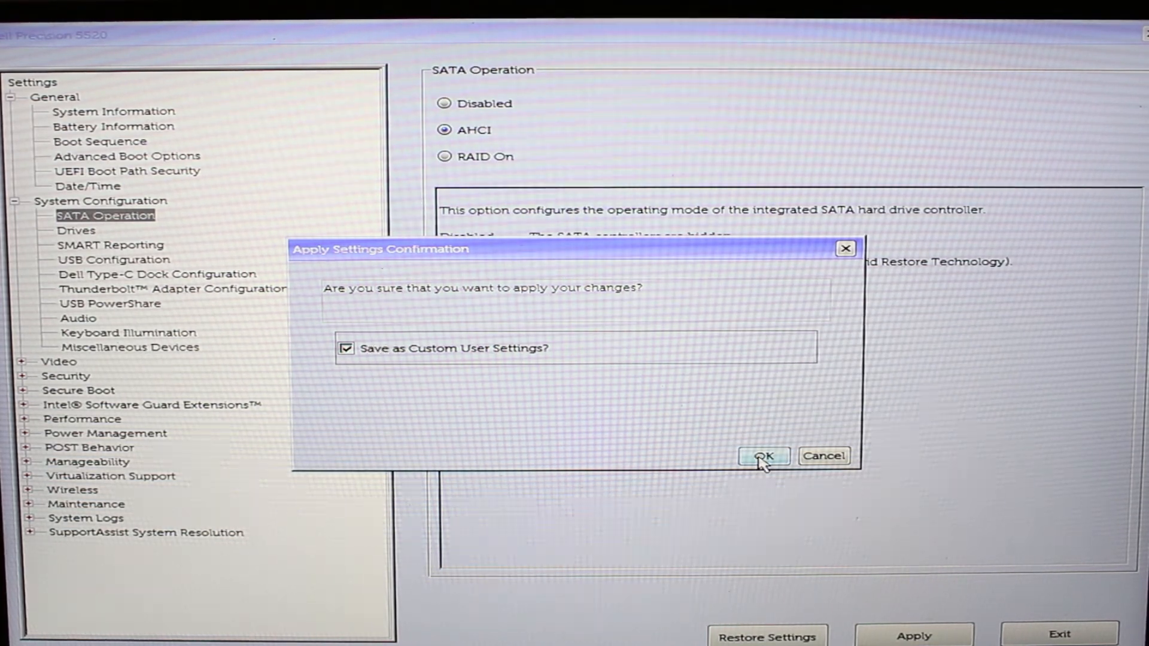
left_click(763, 456)
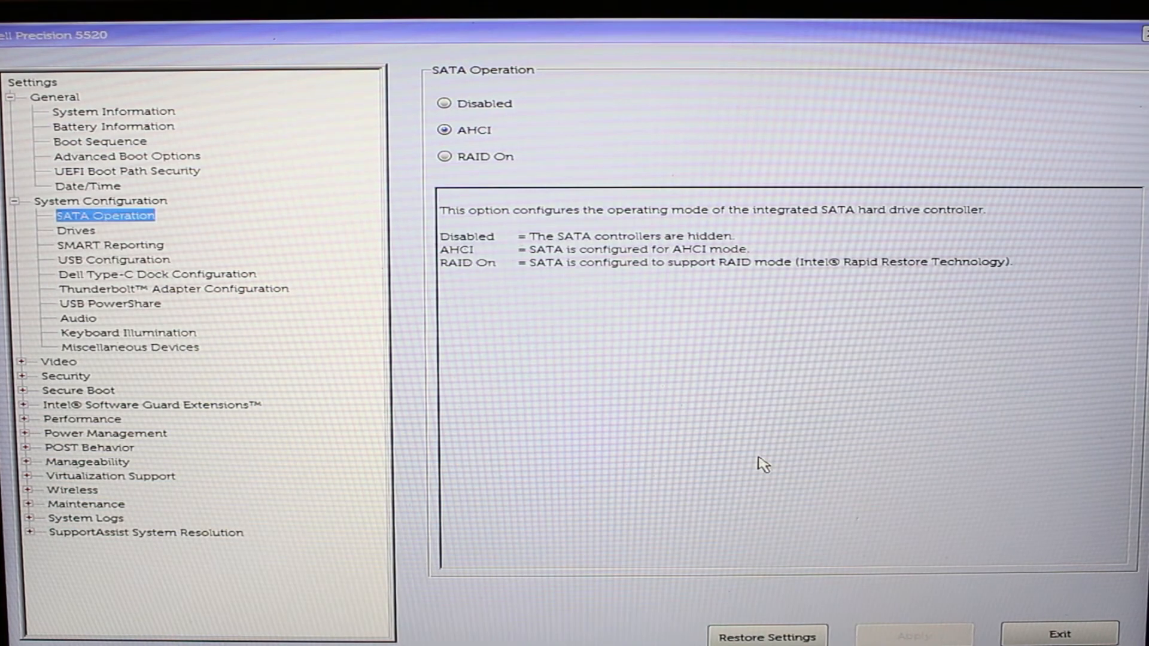
mouse_move(942, 560)
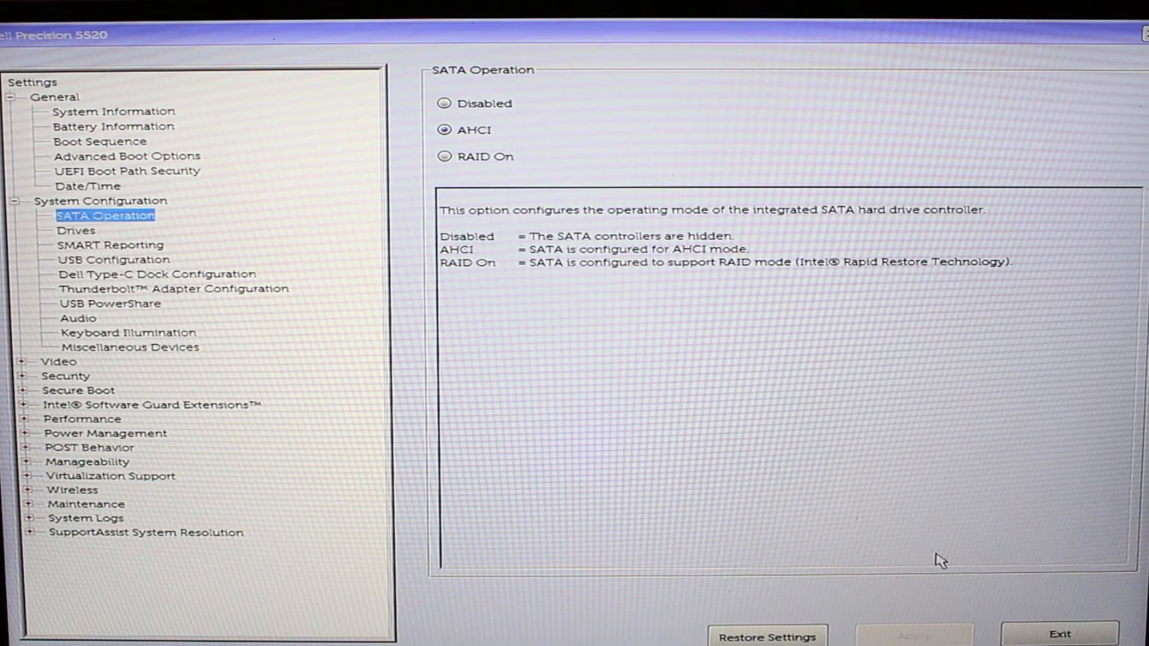
mouse_move(1059, 634)
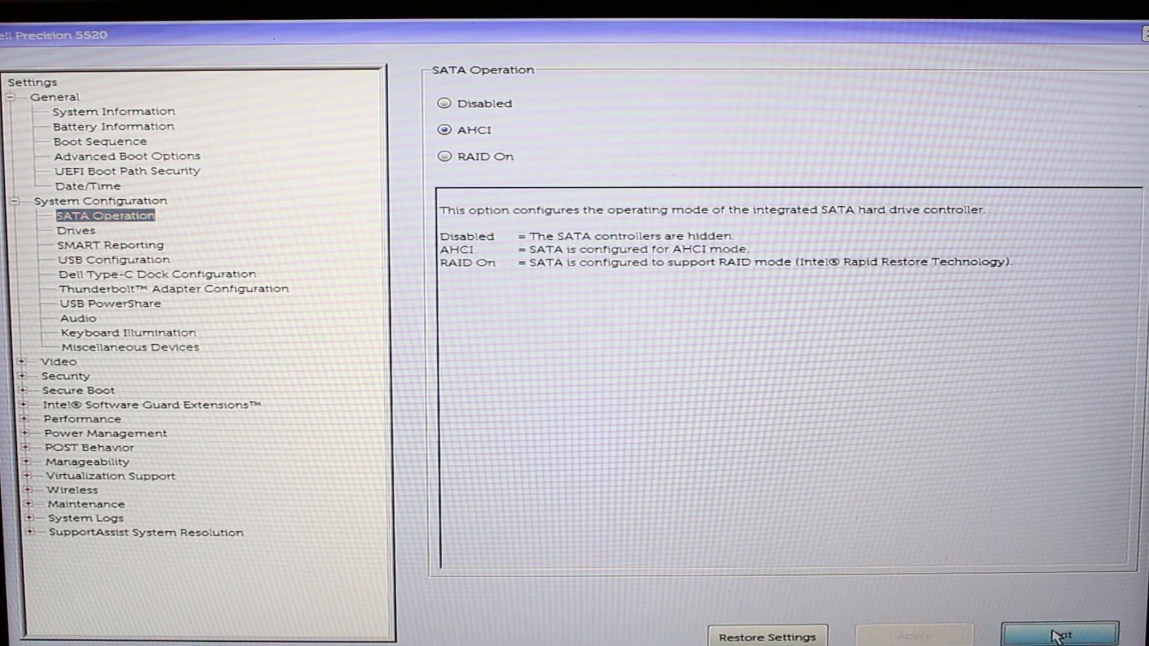
left_click(1056, 634)
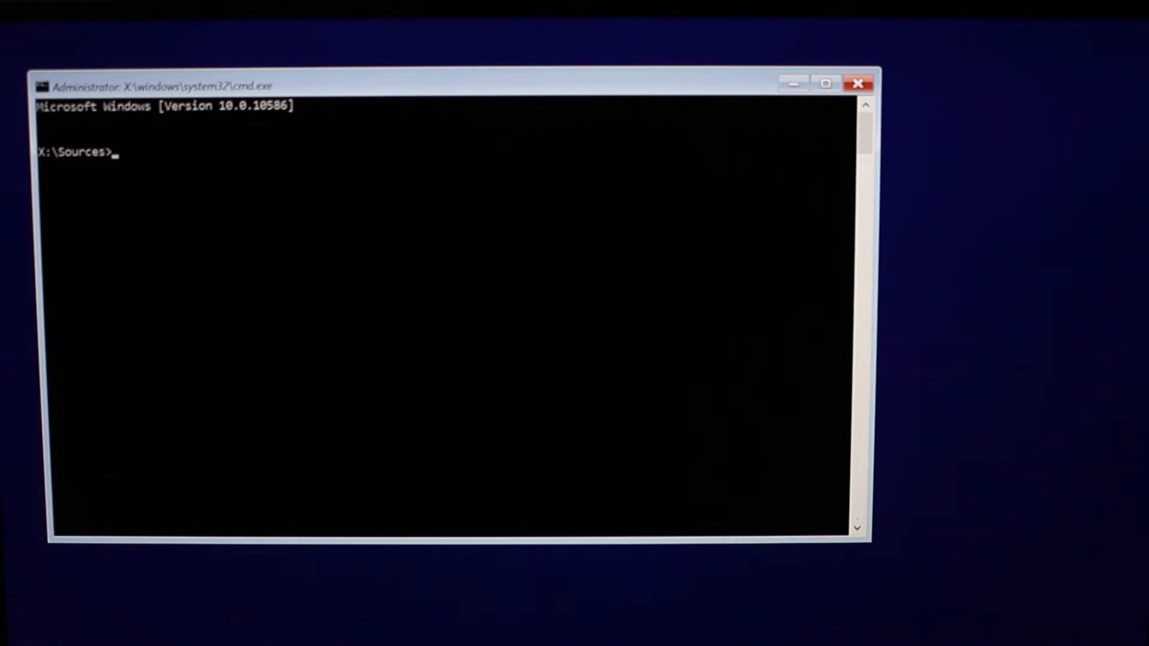
Step: Launch DiskPart from the Command Prompt
type("di")
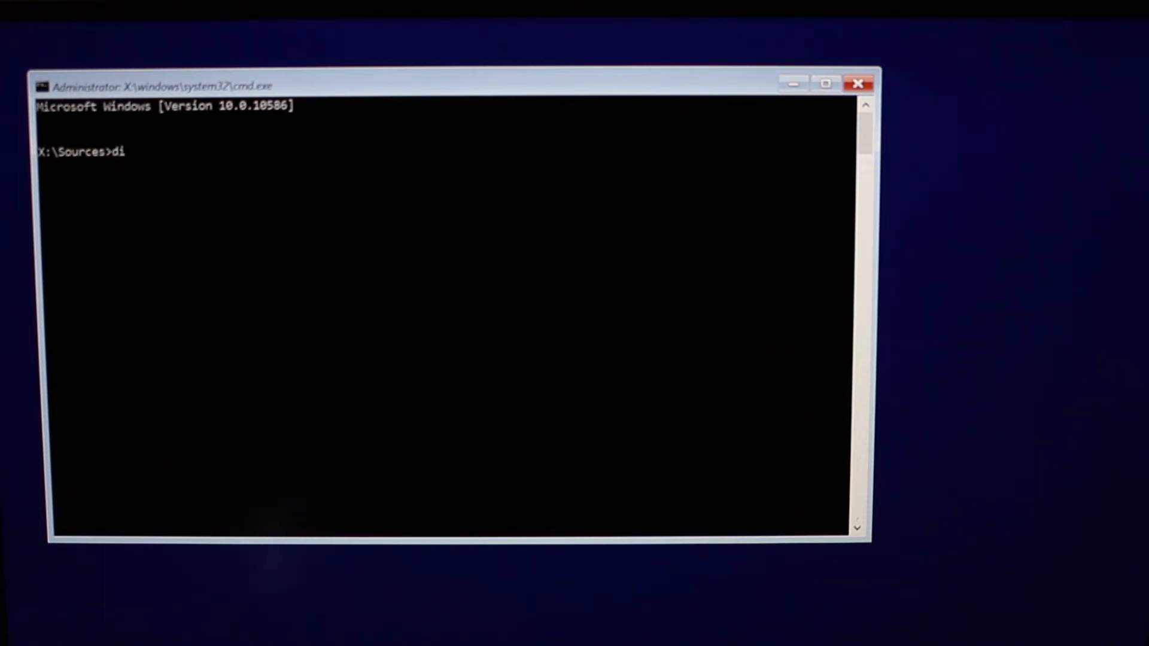
type("skp")
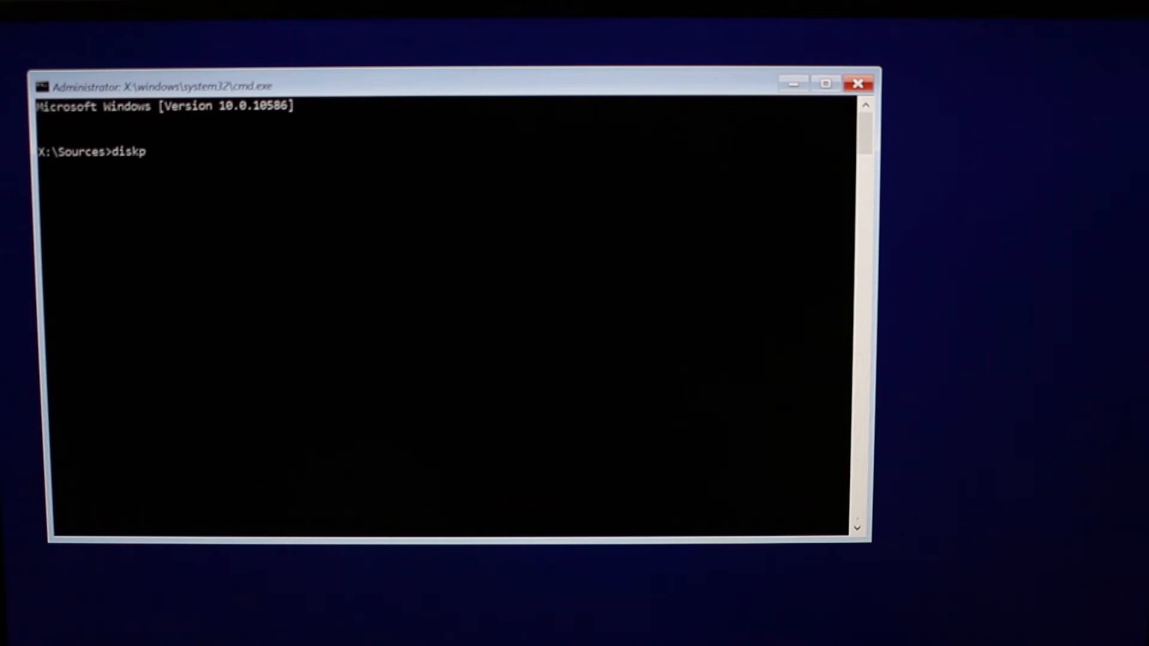
type("art")
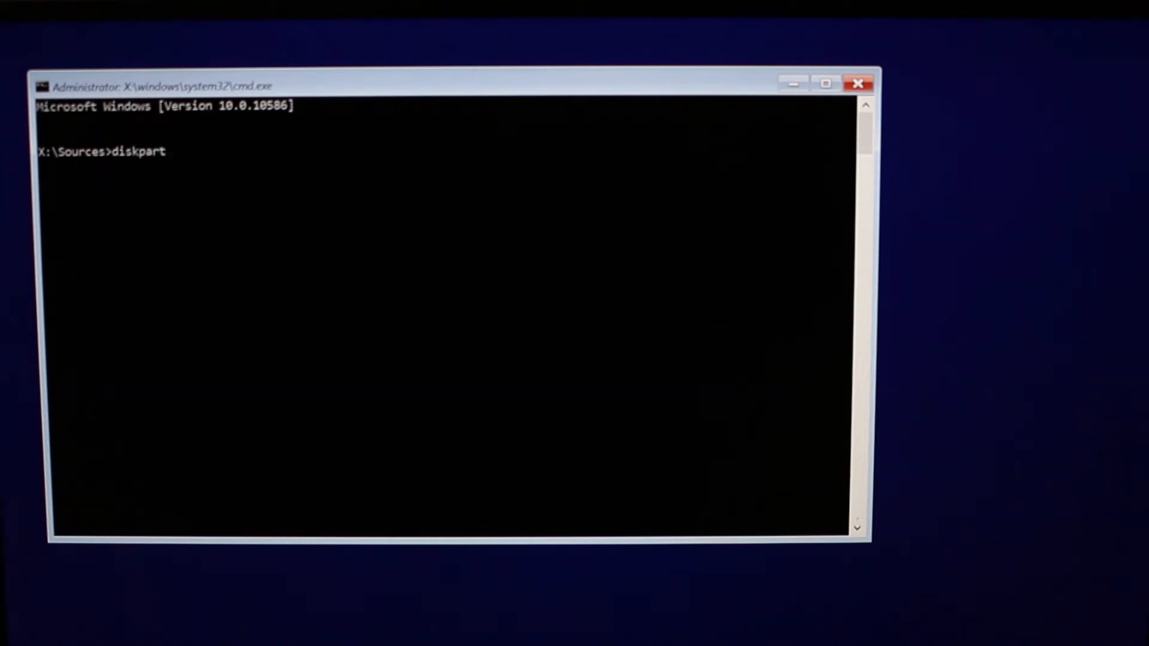
key("Return")
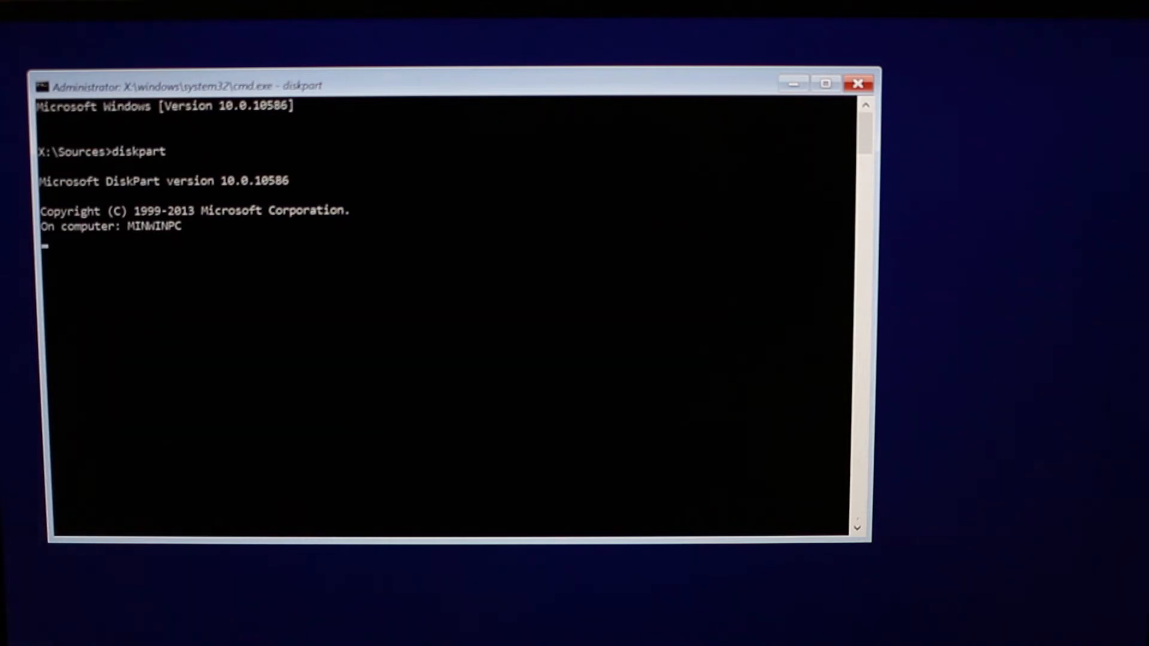
key("Return")
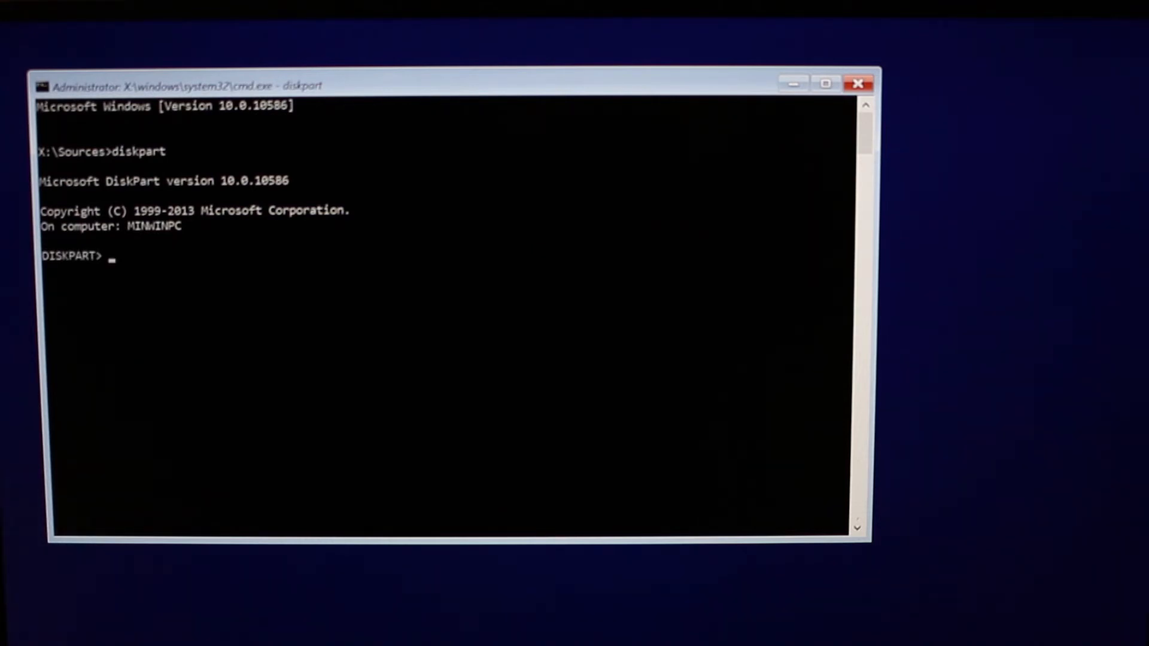
Step: Enter the 'list disk' command at the DISKPART> prompt without running it yet
type("l")
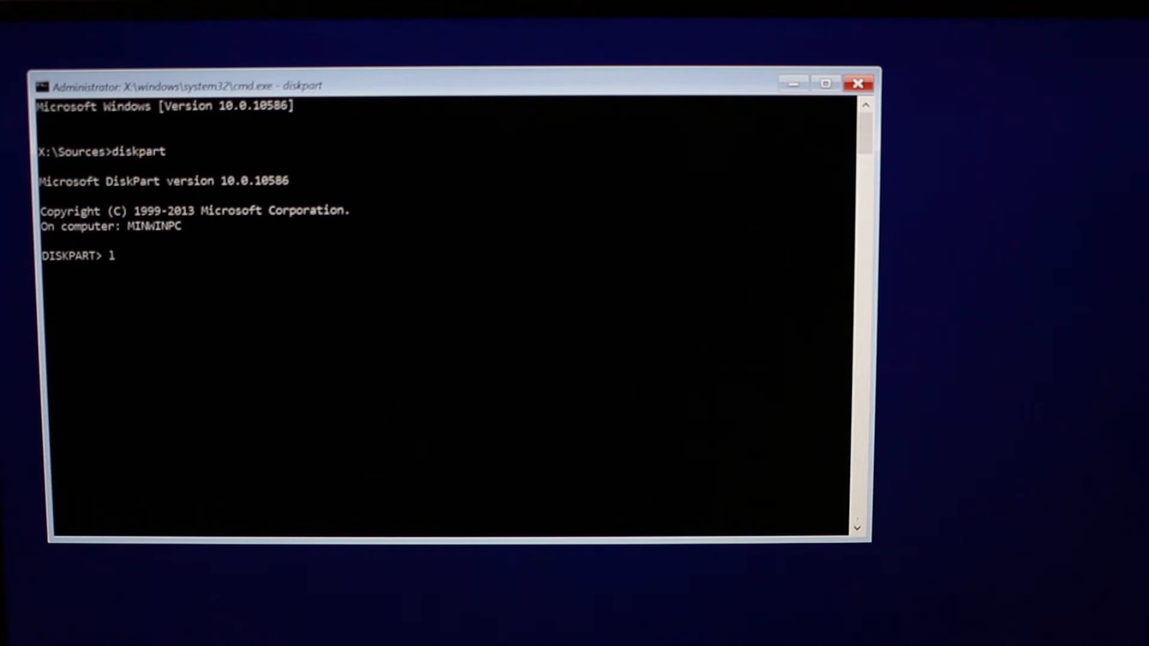
type("ist")
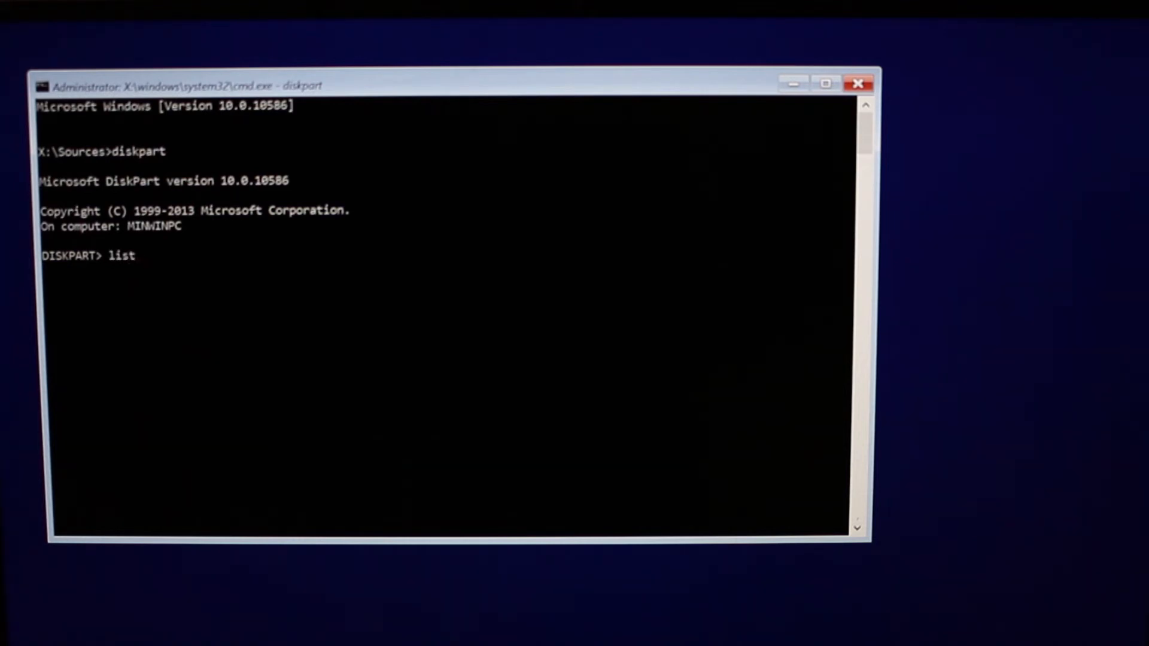
type("di")
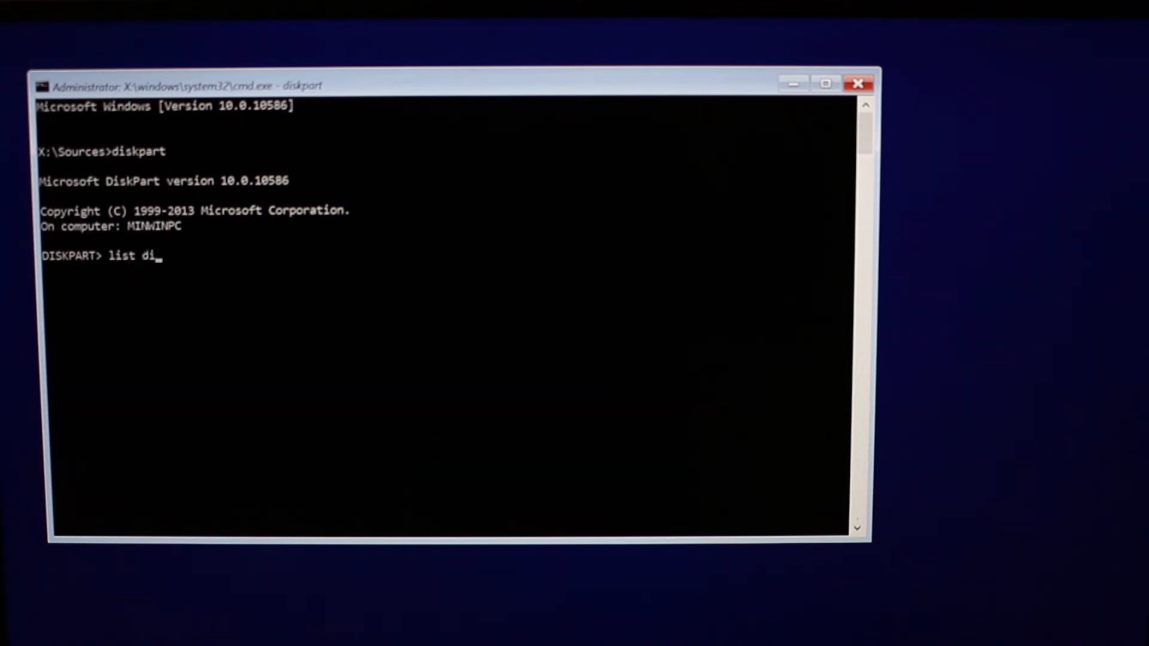
type("sk")
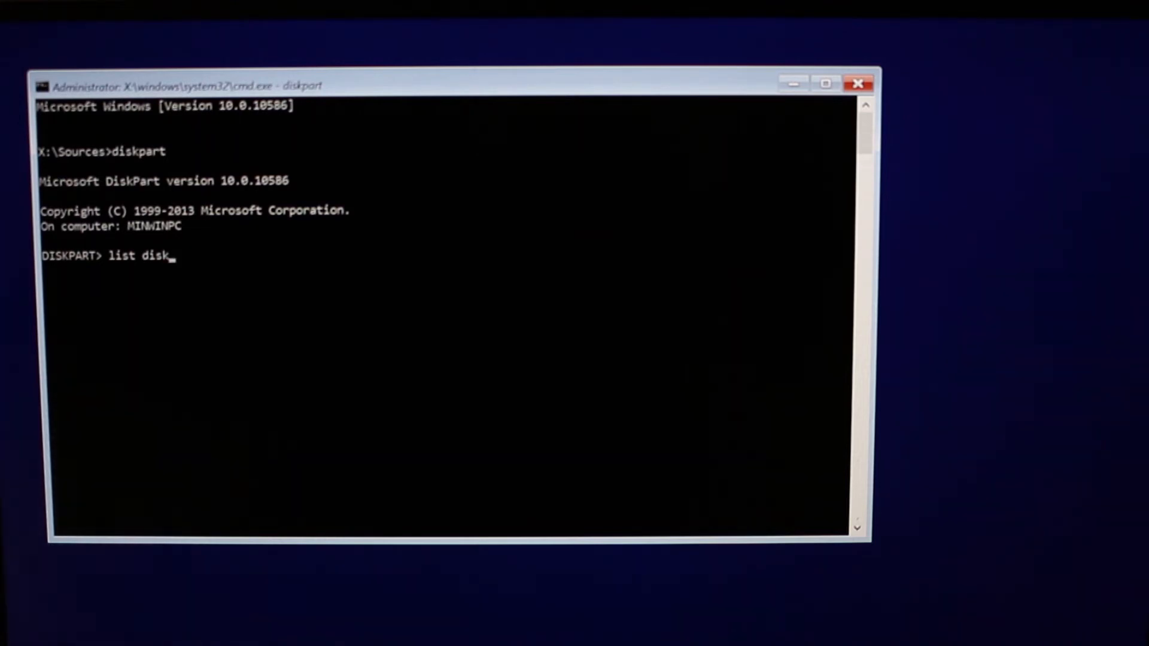
Step: List the disks and select the 931 GB Disk 0 as the target
key("Return")
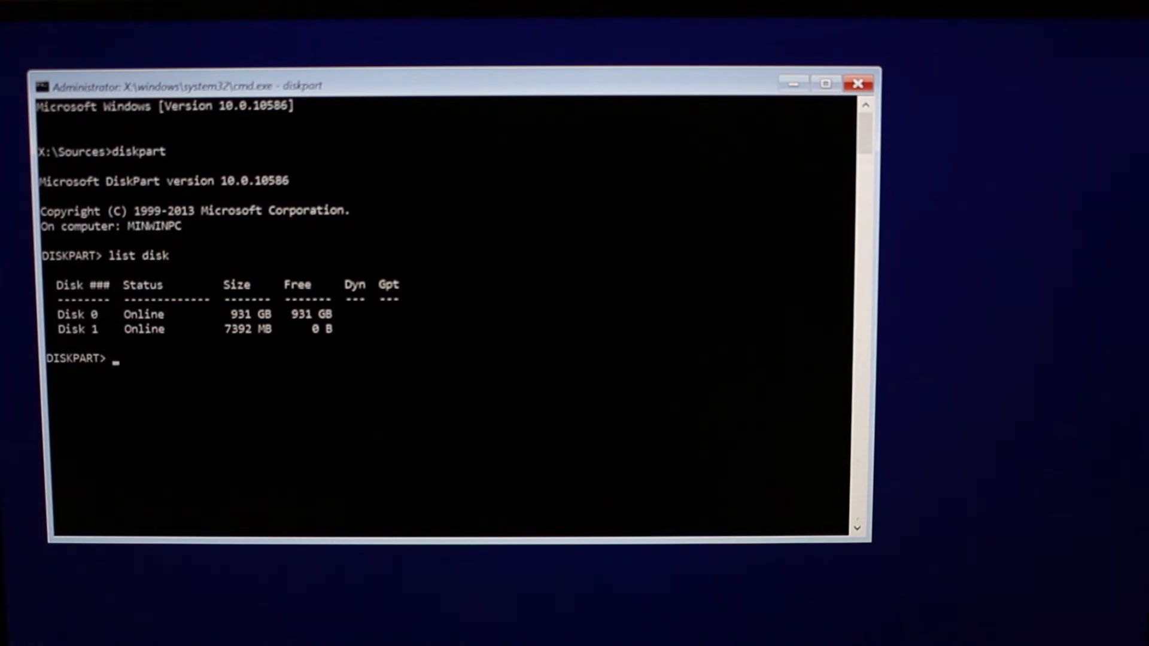
type("se")
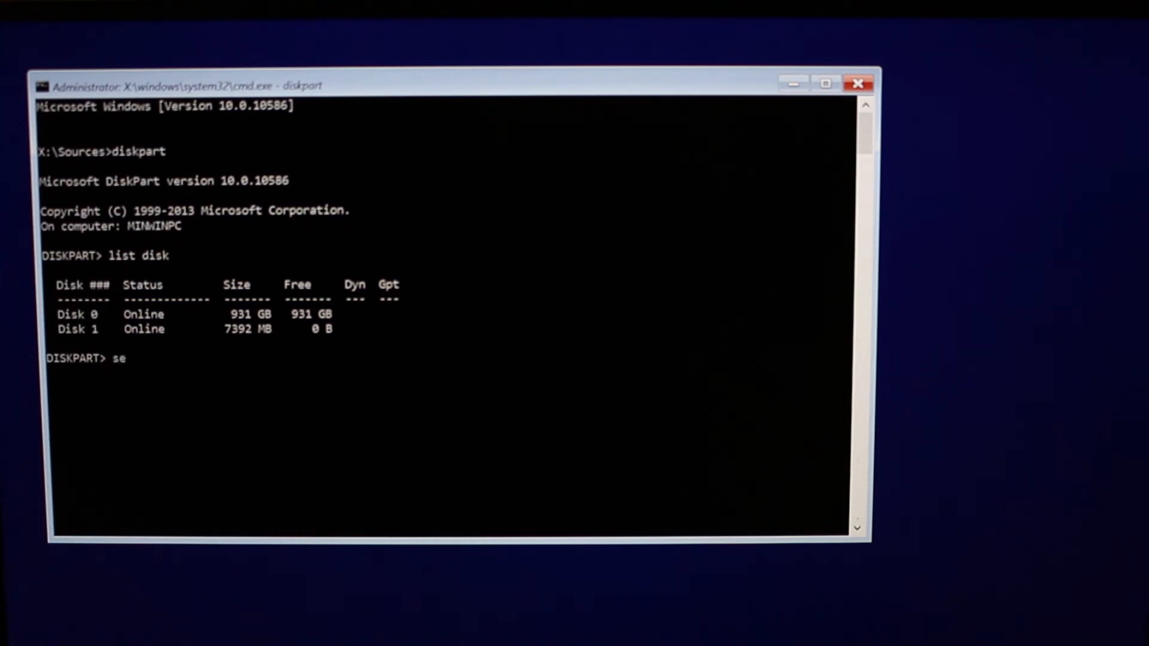
type("le")
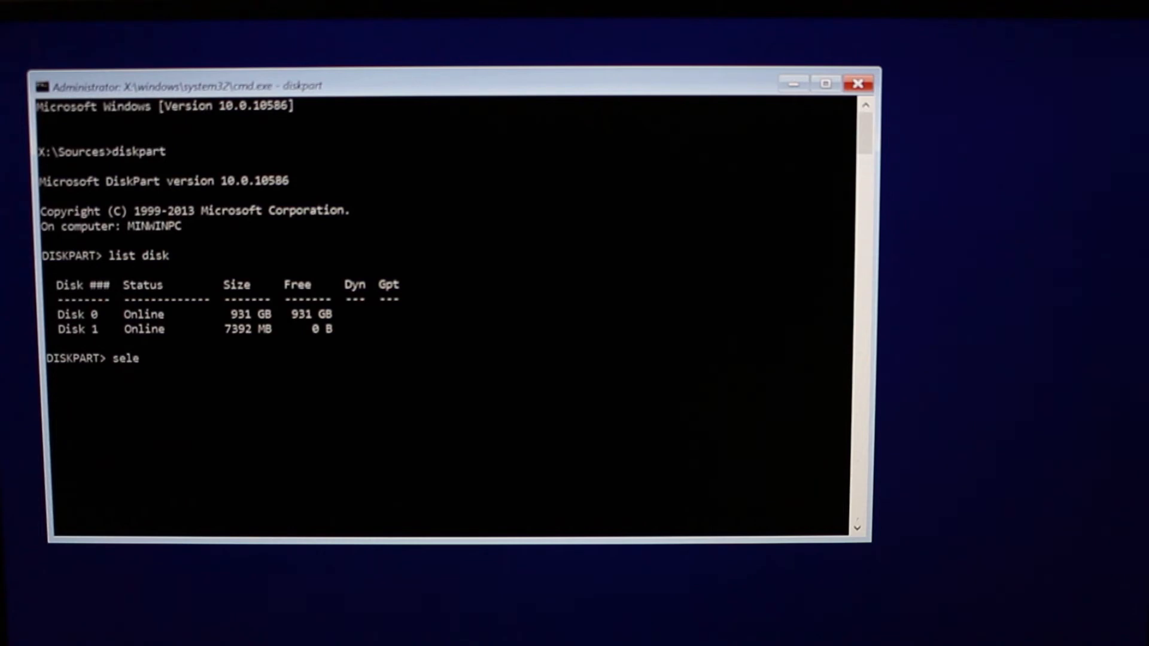
type("ct")
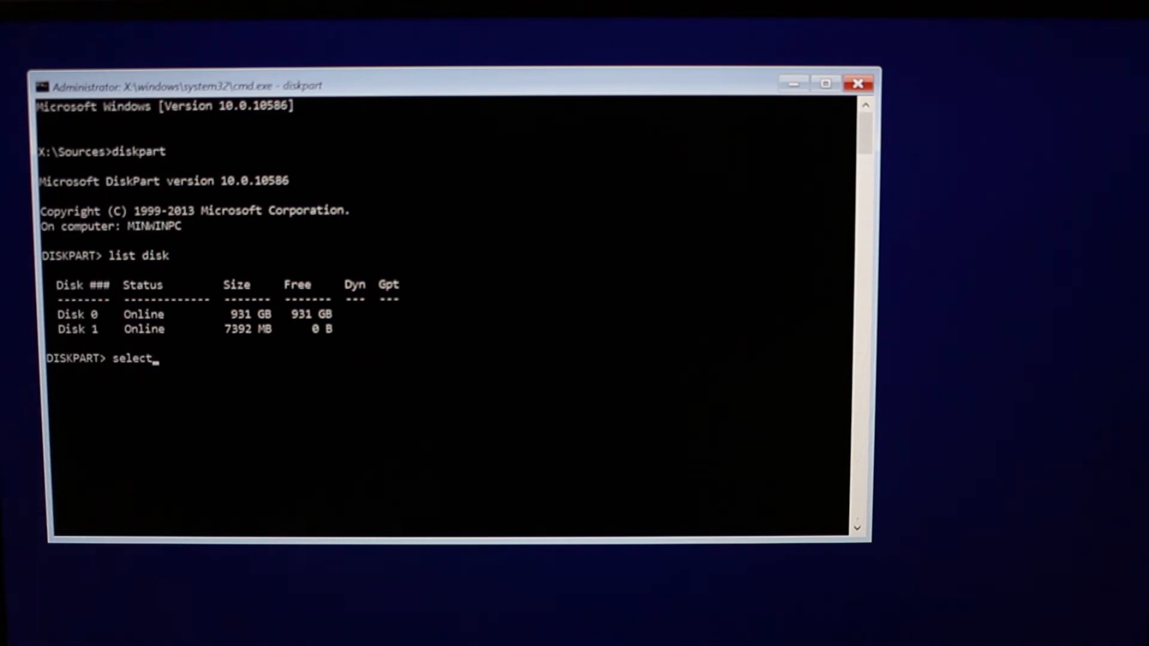
type("di")
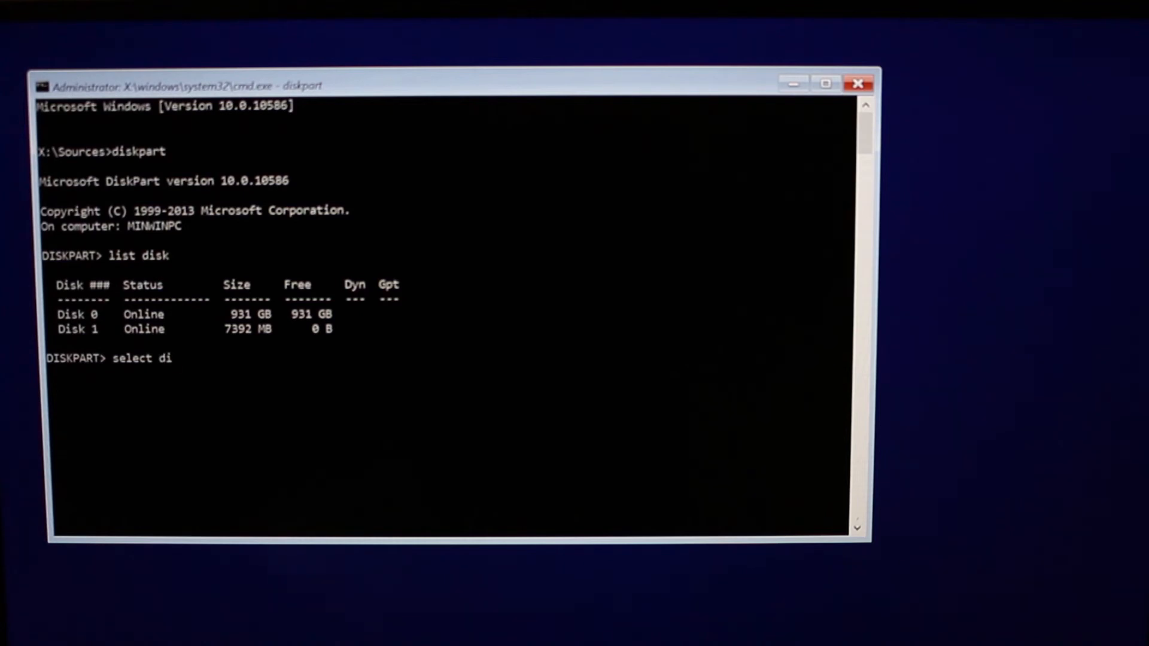
type("sk 0")
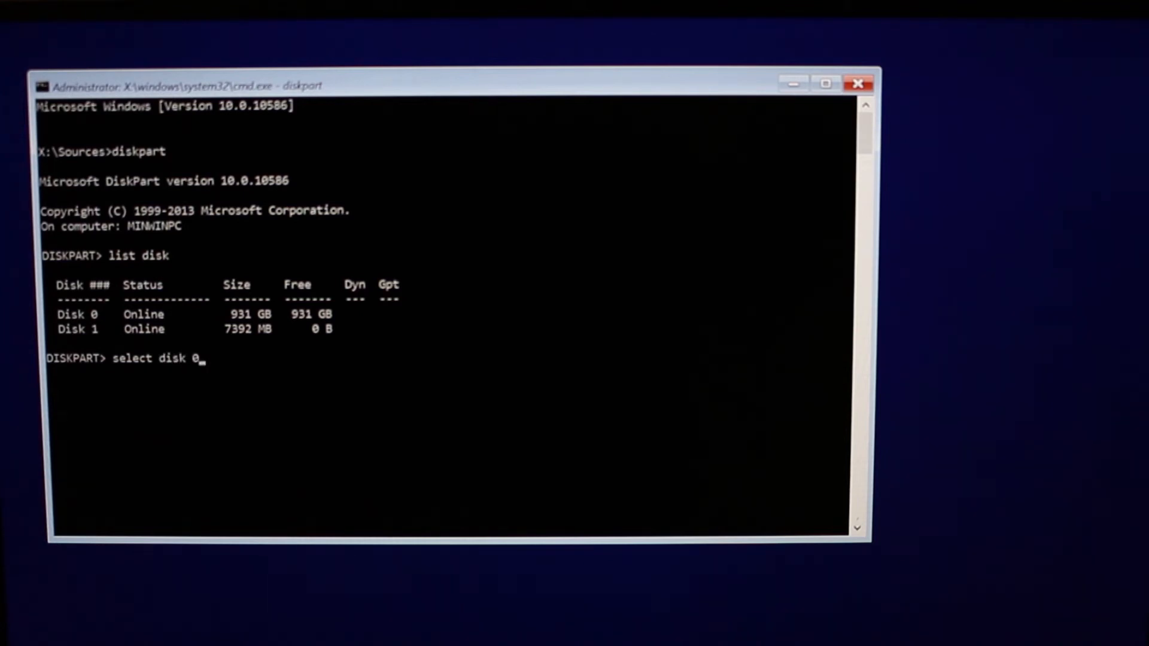
key("Return")
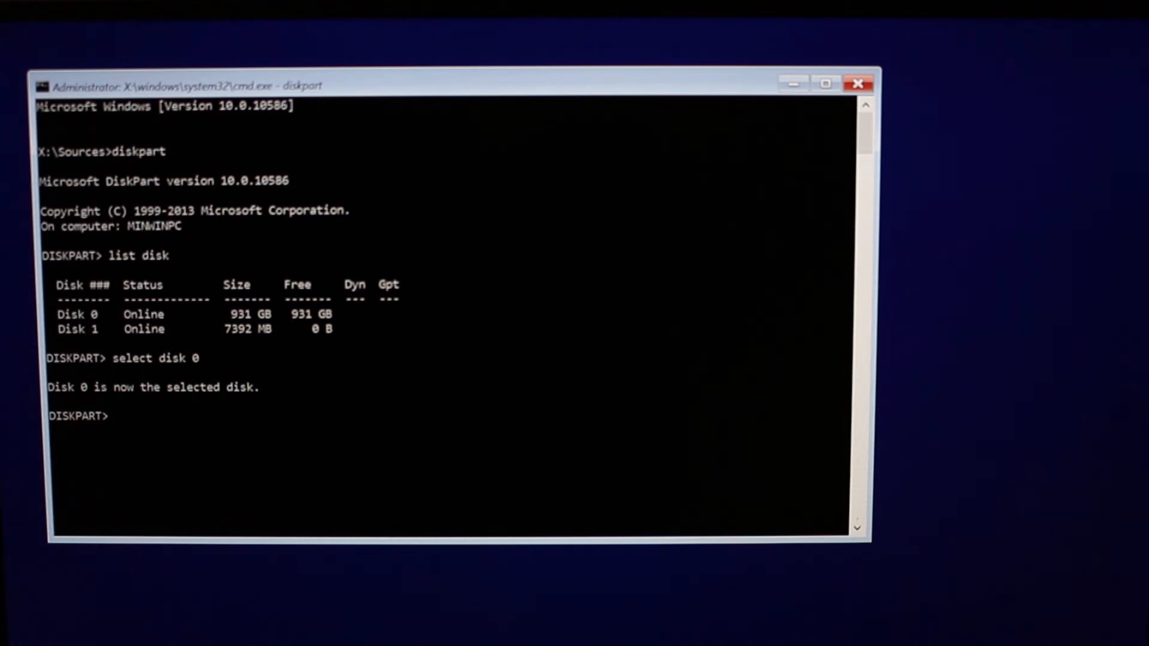
Step: Clean Disk 0 completely, then exit DiskPart
type("cl")
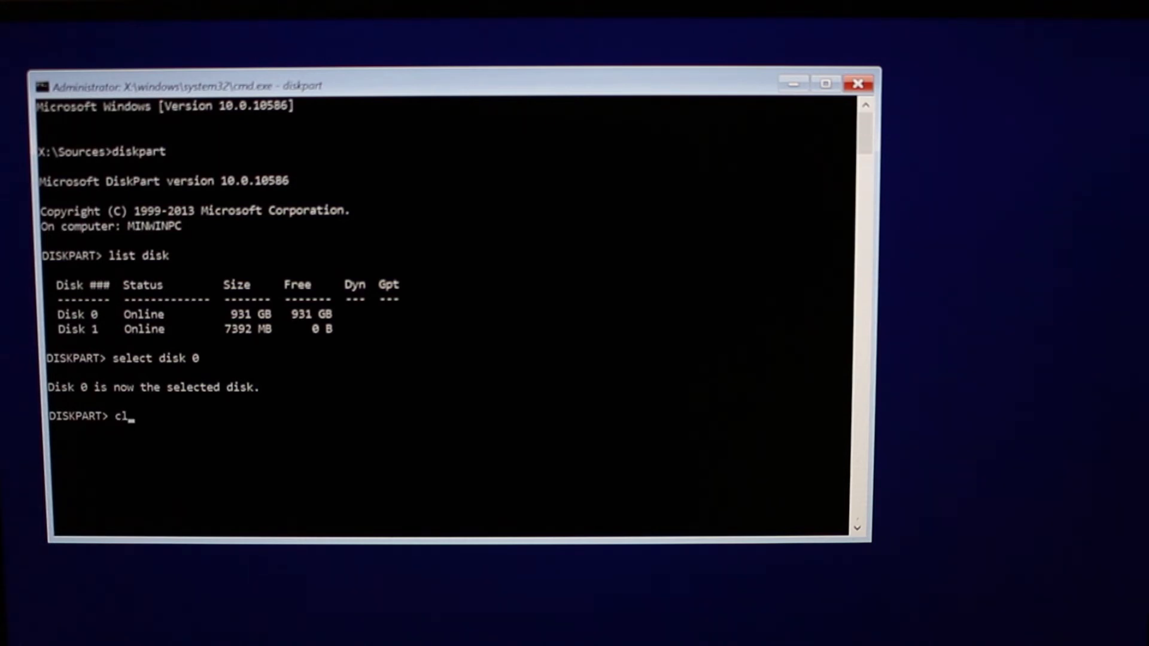
type("ean")
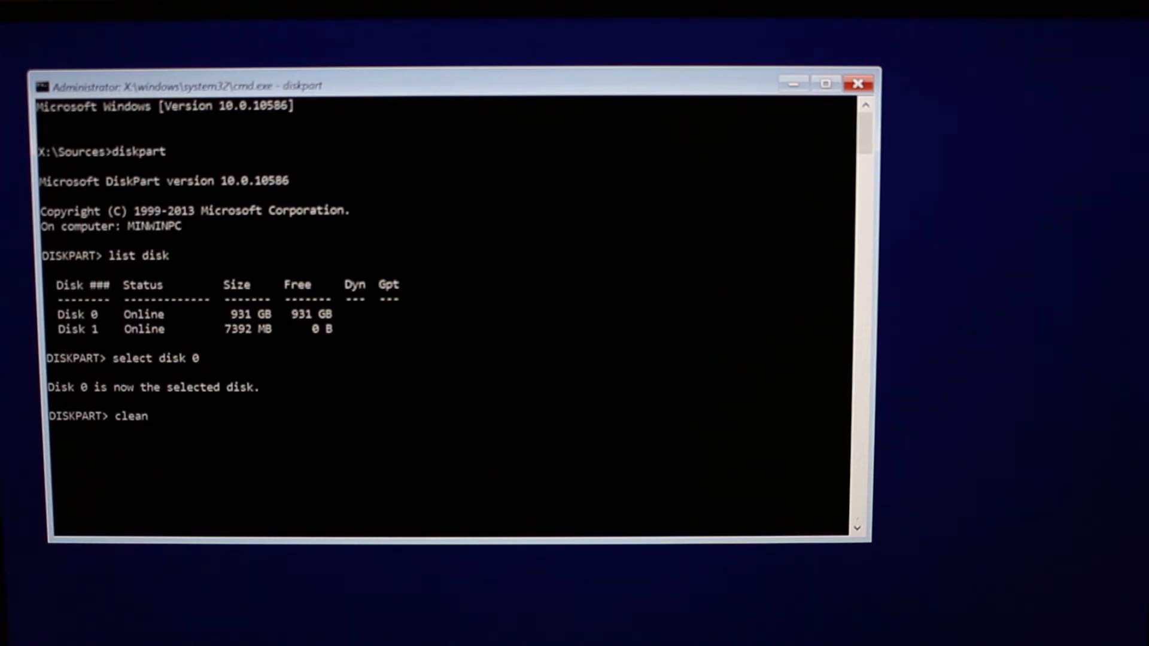
key("Return")
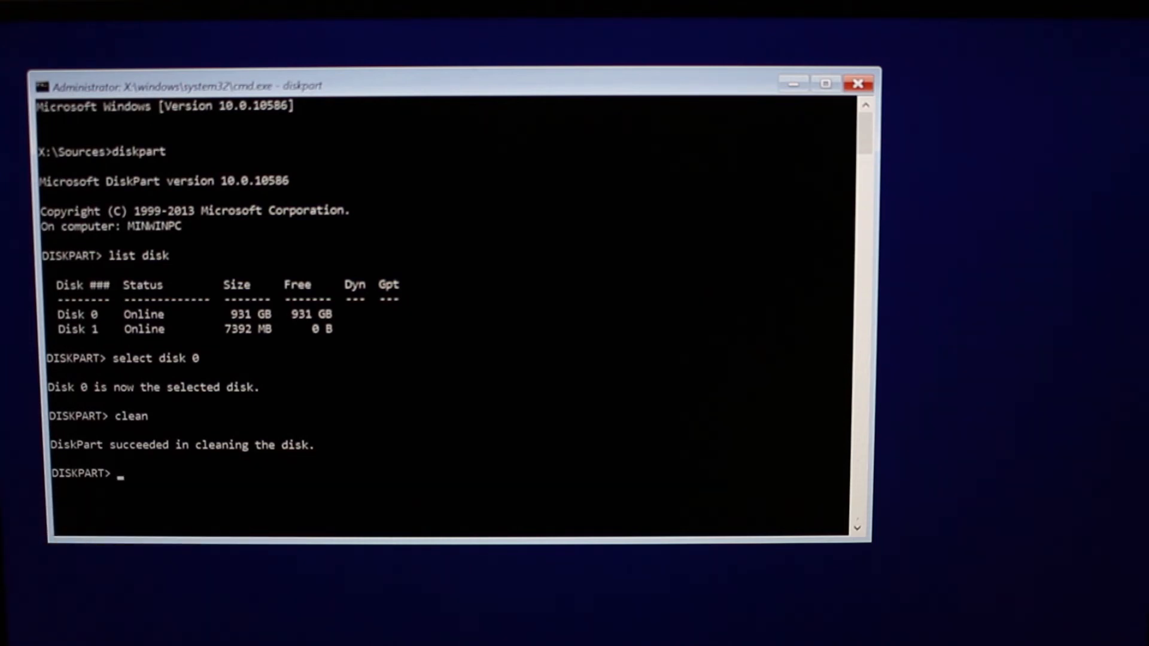
type("e")
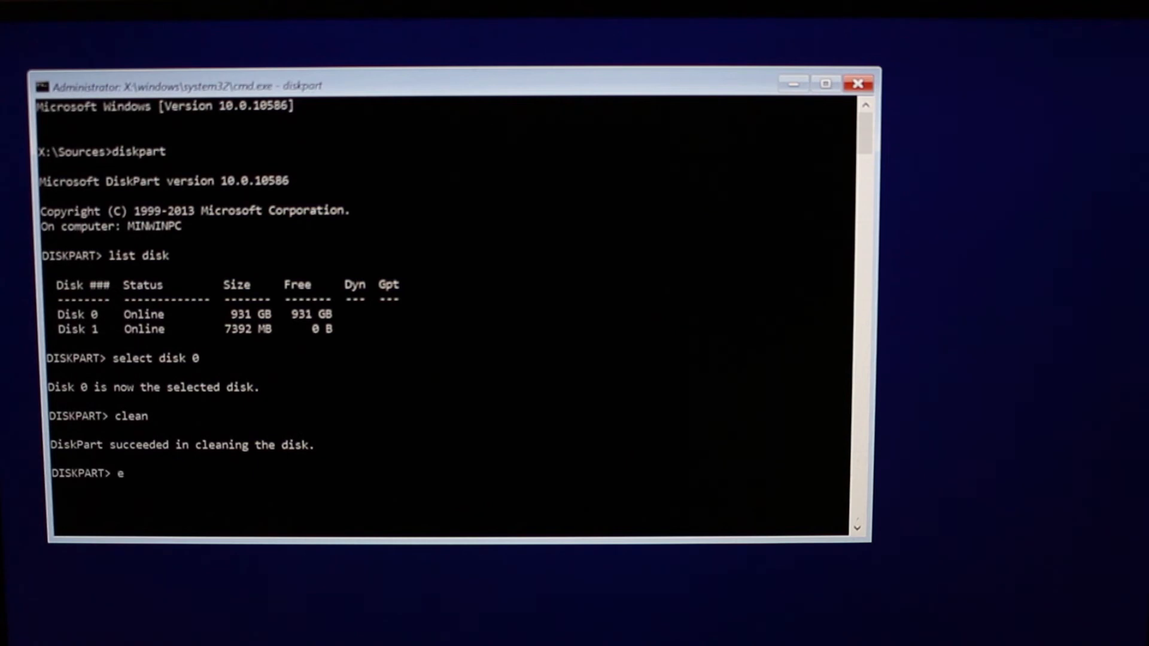
type("xit")
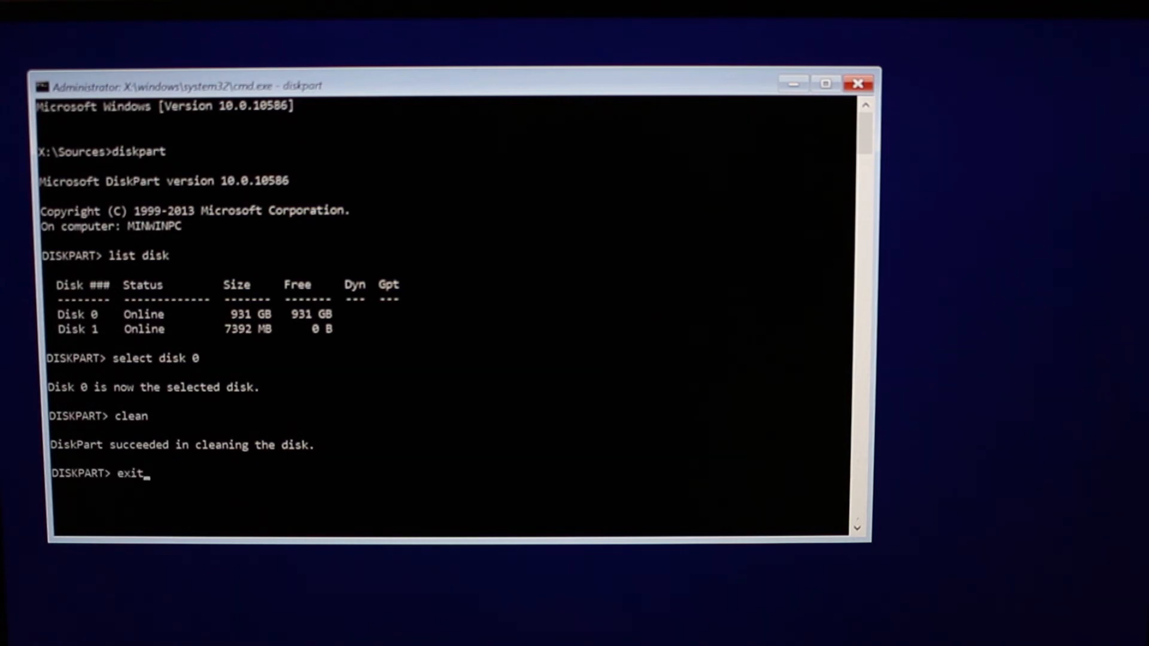
key("Return")
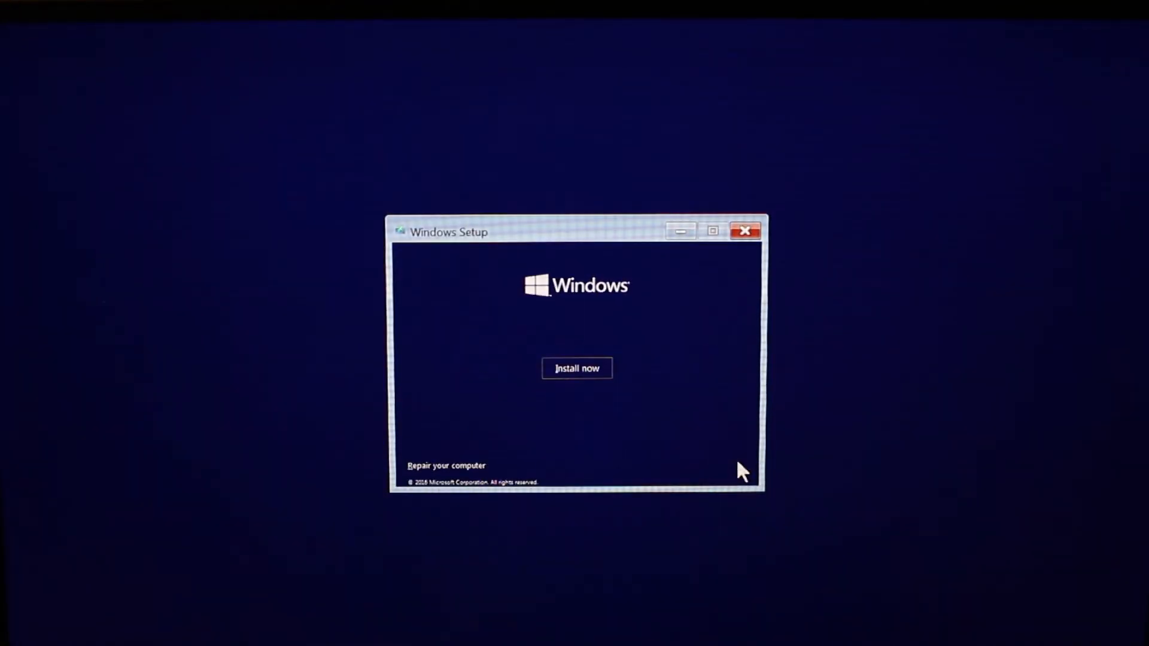
mouse_move(597, 400)
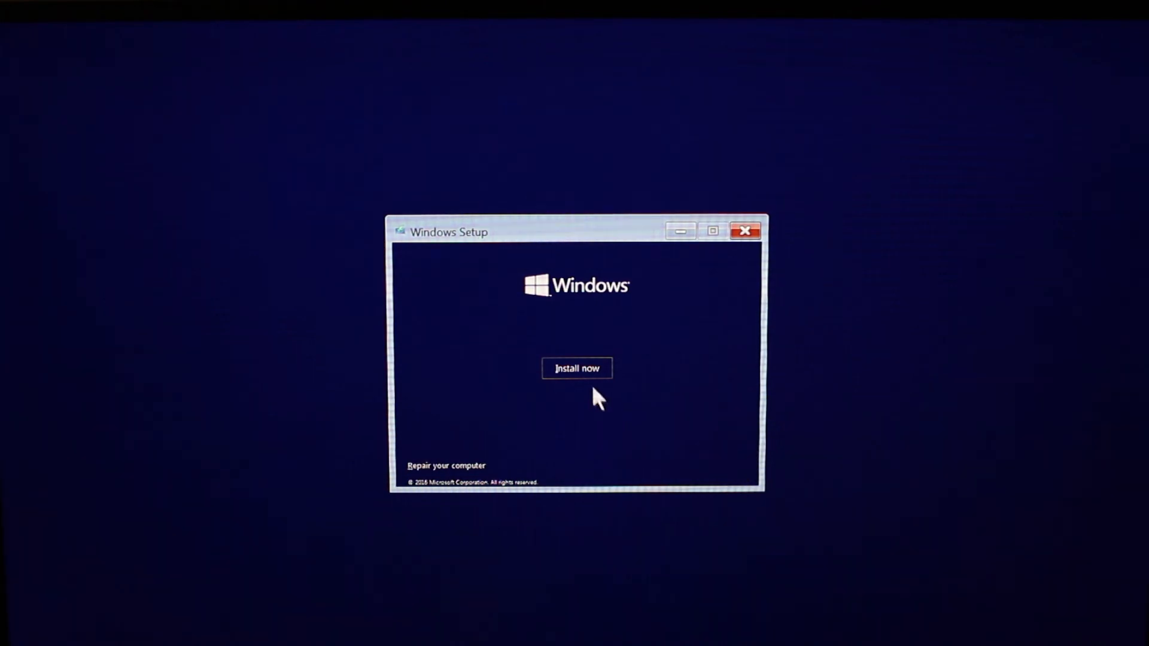
Step: Start Install now again and tick 'I accept the license terms'
left_click(577, 368)
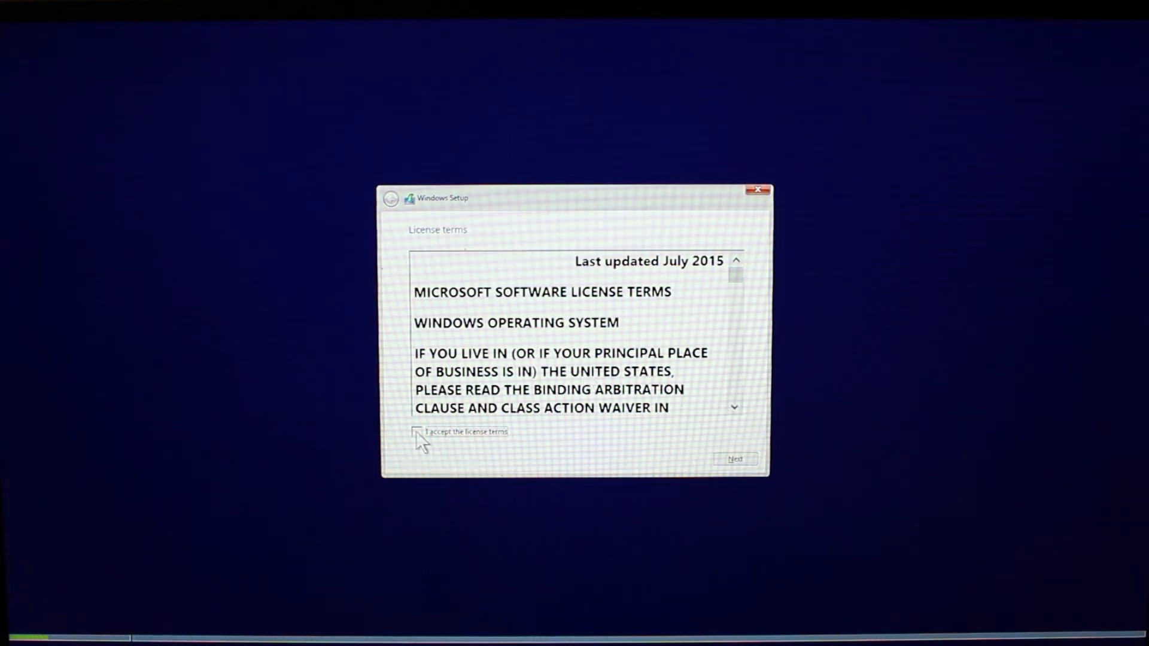
left_click(418, 432)
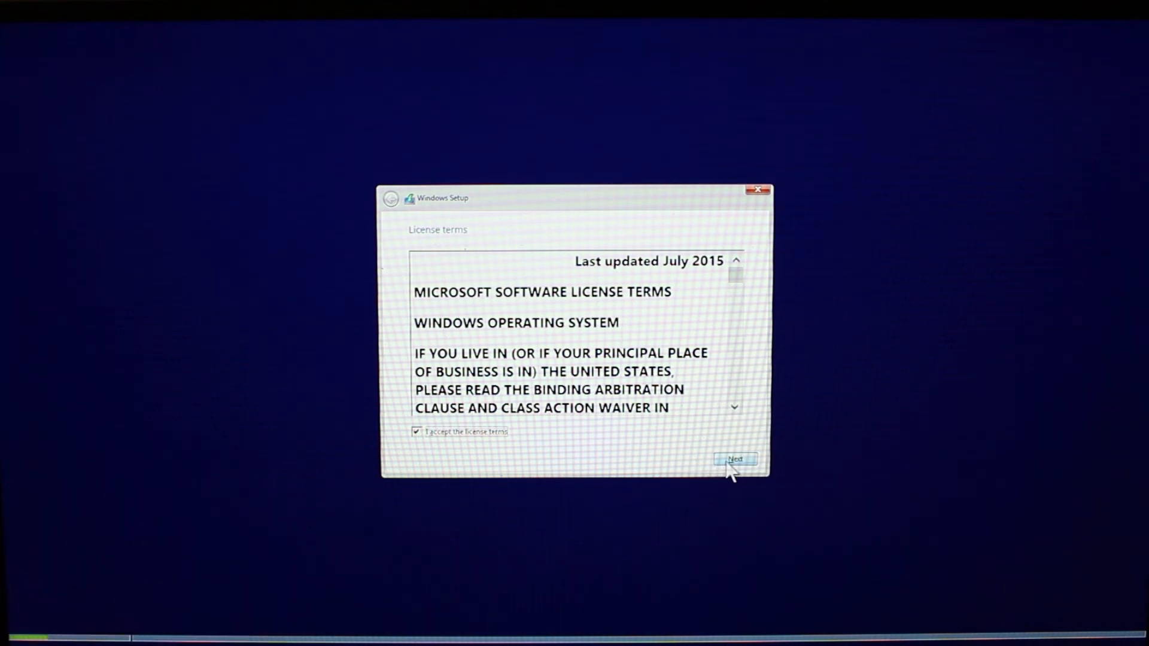
Step: Proceed to a Custom: Install Windows only (advanced) installation
left_click(735, 459)
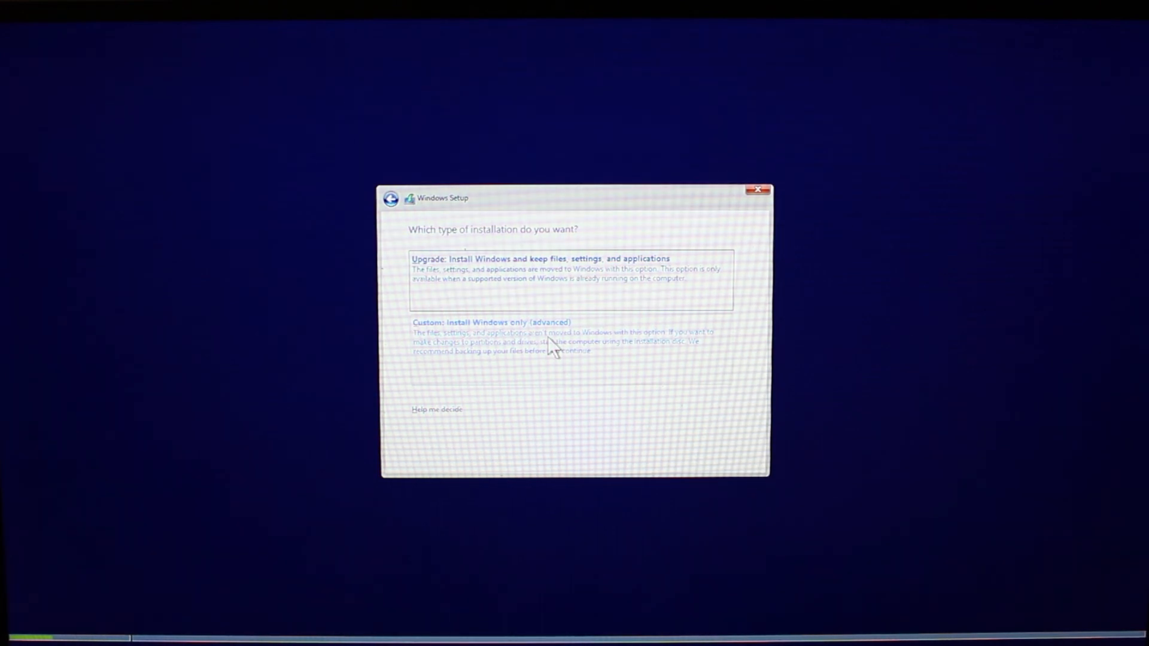
left_click(489, 322)
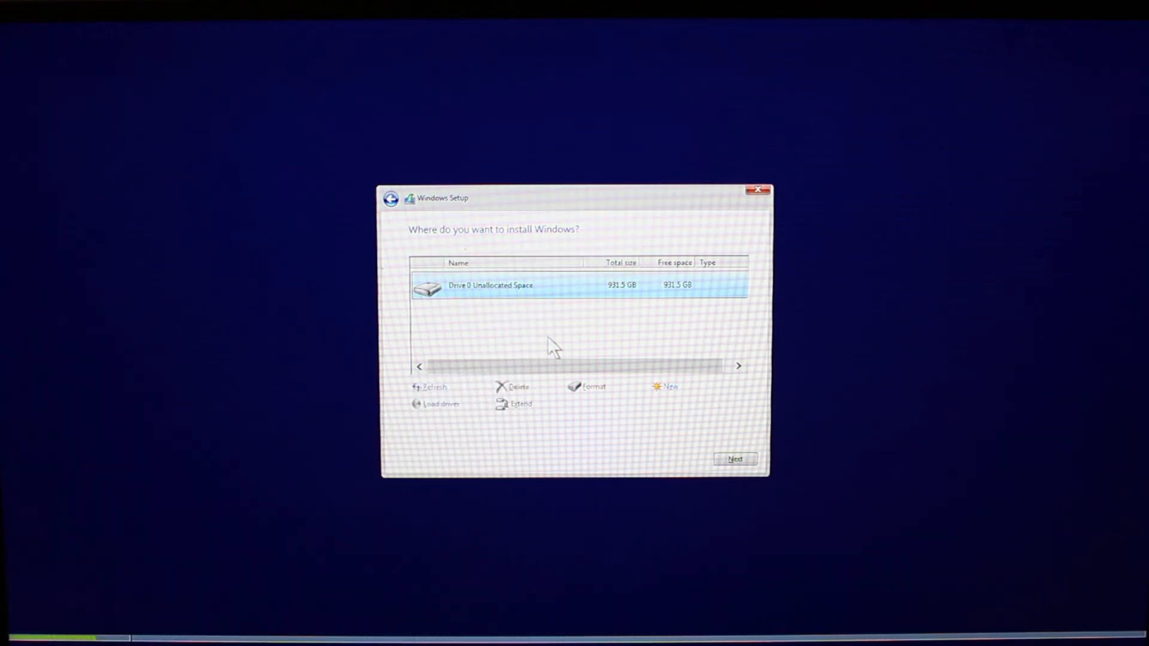
mouse_move(539, 286)
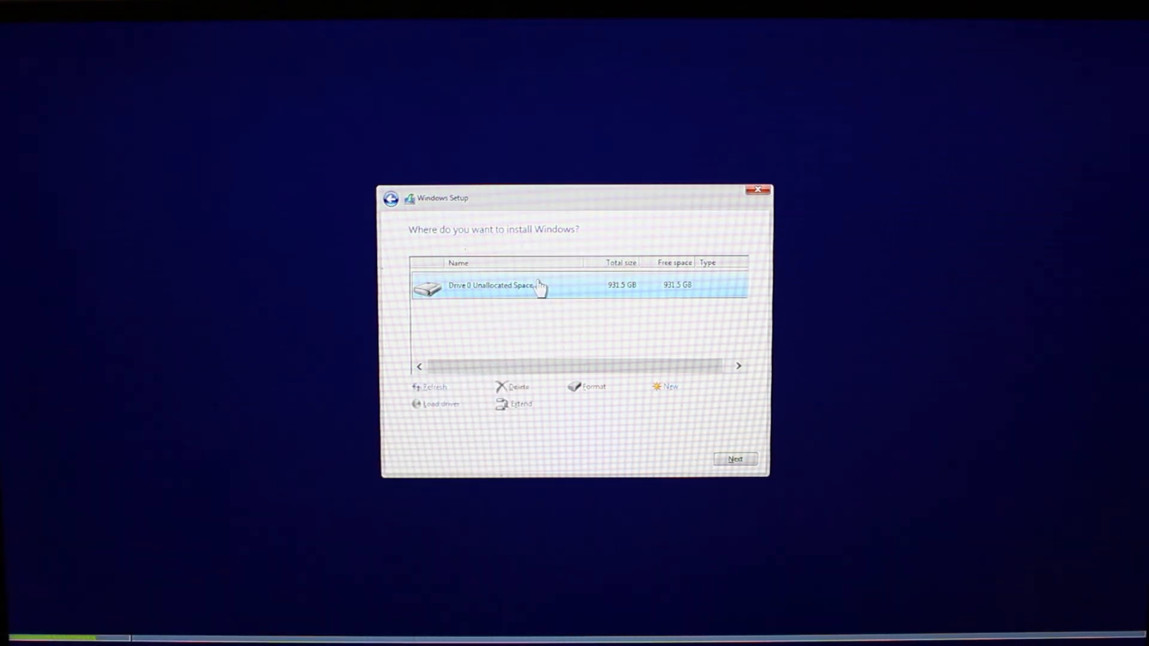
Step: Create a new partition on Drive 0 at the proposed size, allowing the extra system partitions
left_click(667, 387)
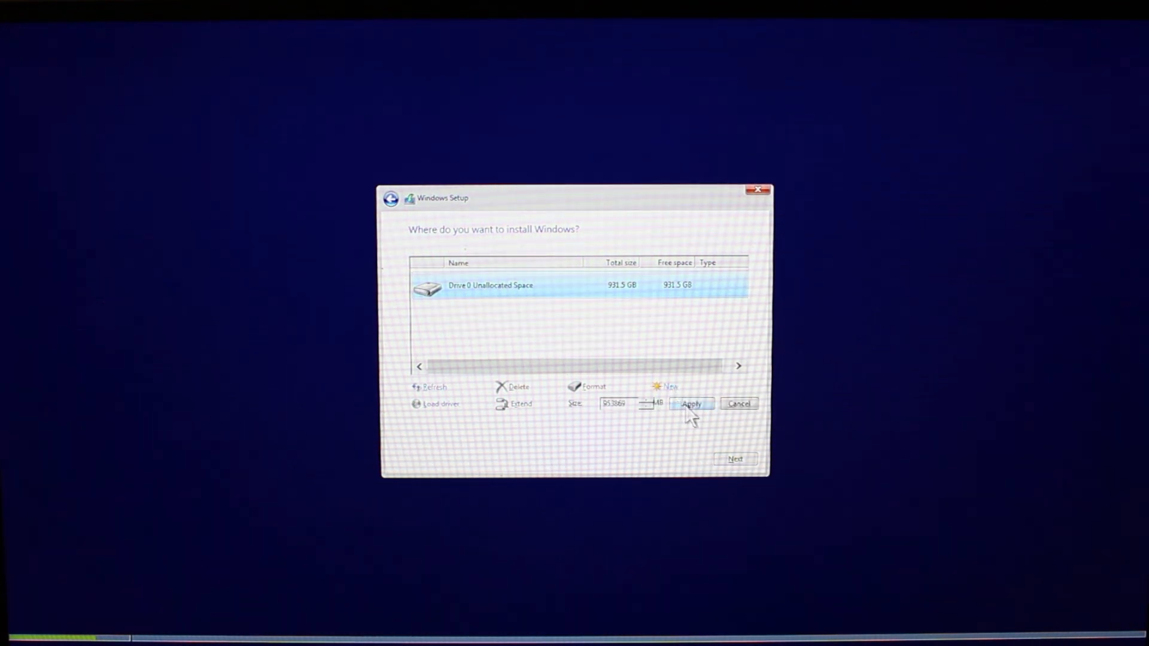
left_click(689, 403)
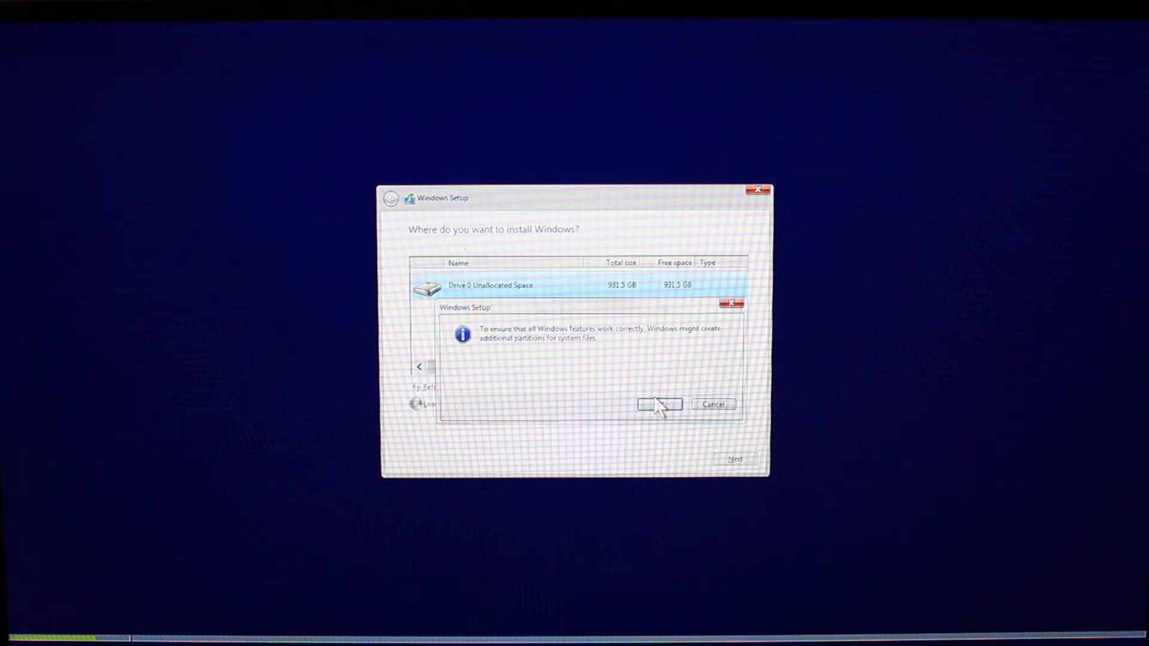
left_click(658, 403)
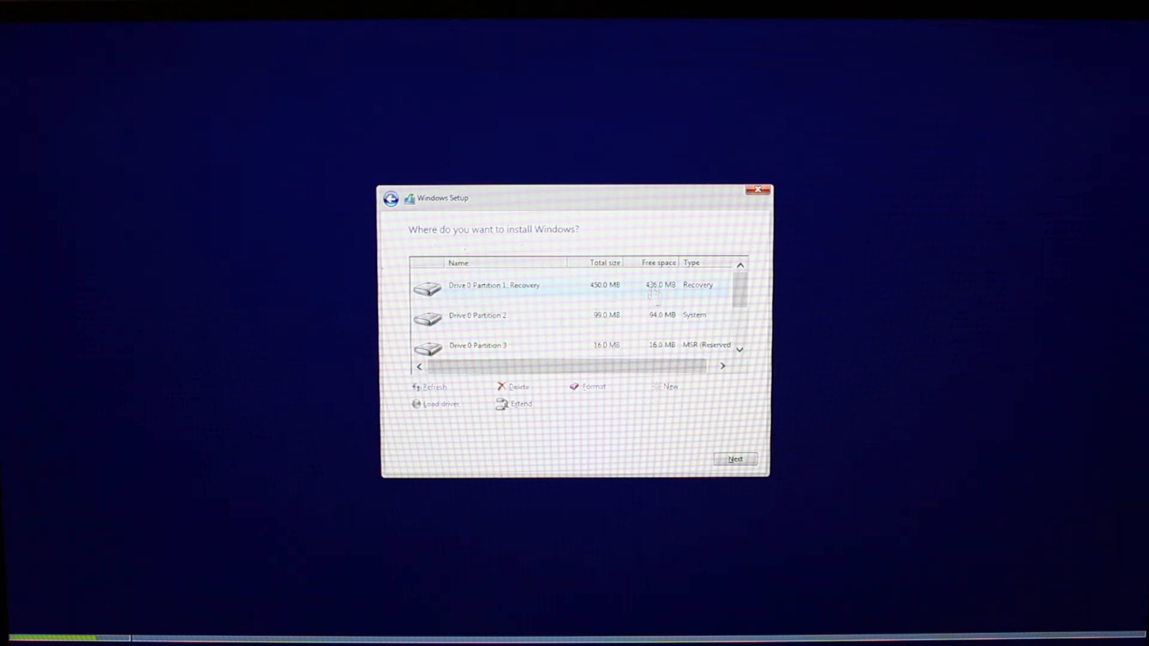
mouse_move(590, 284)
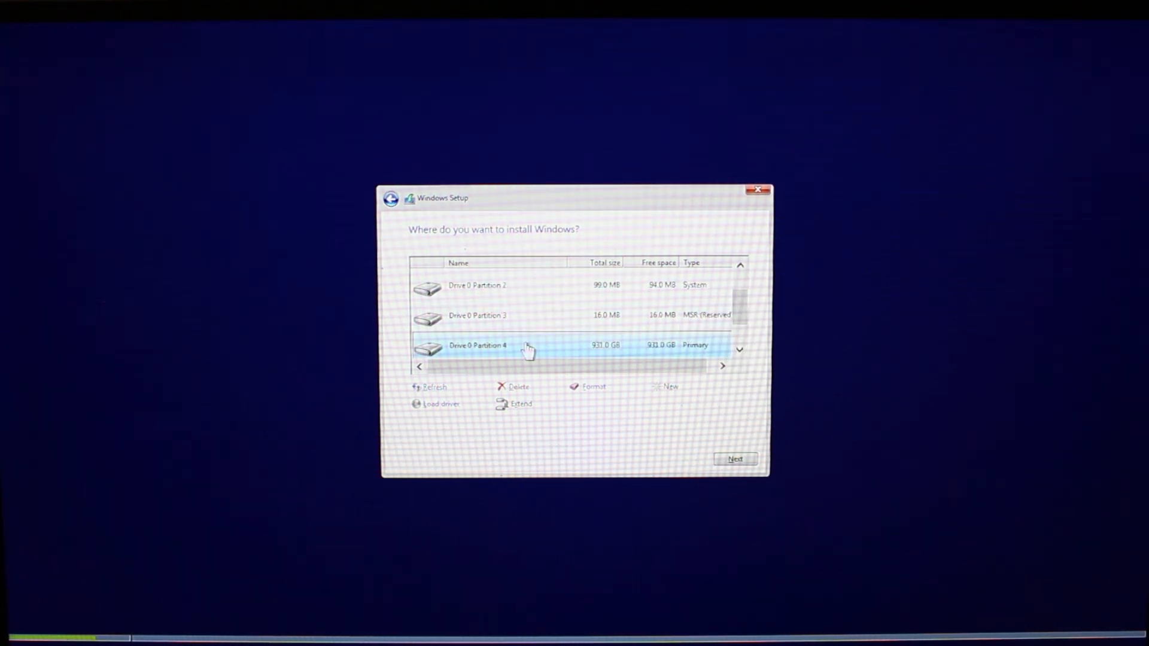
mouse_move(557, 354)
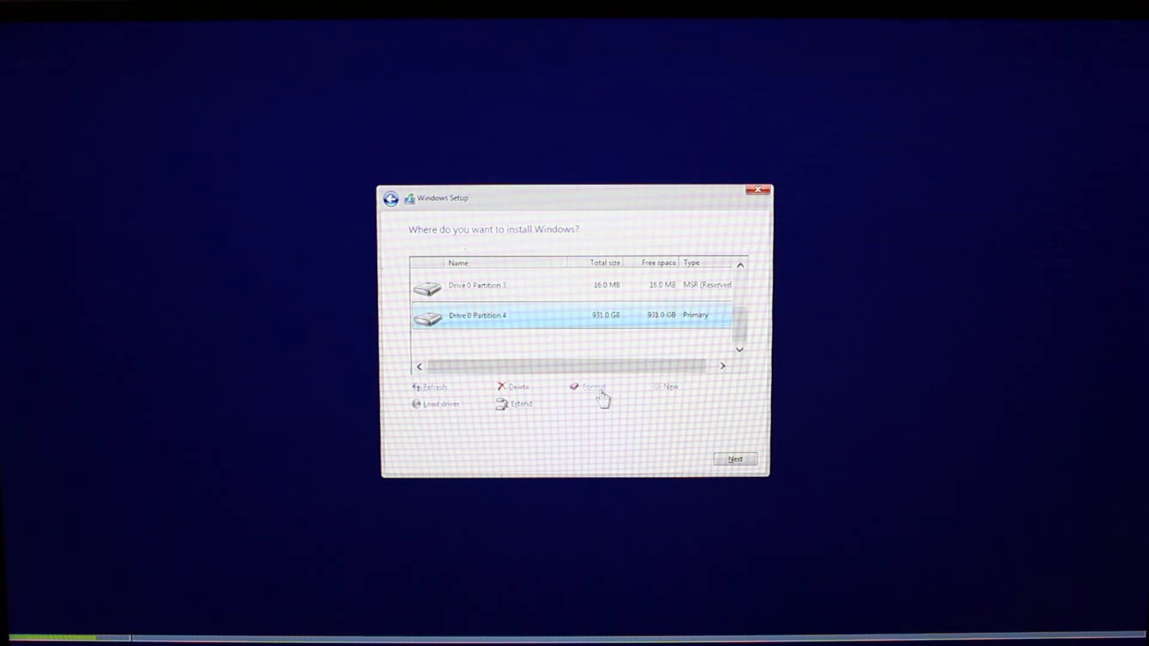
Step: Begin installing Windows onto the 931 GB Drive 0 Partition 4
left_click(735, 460)
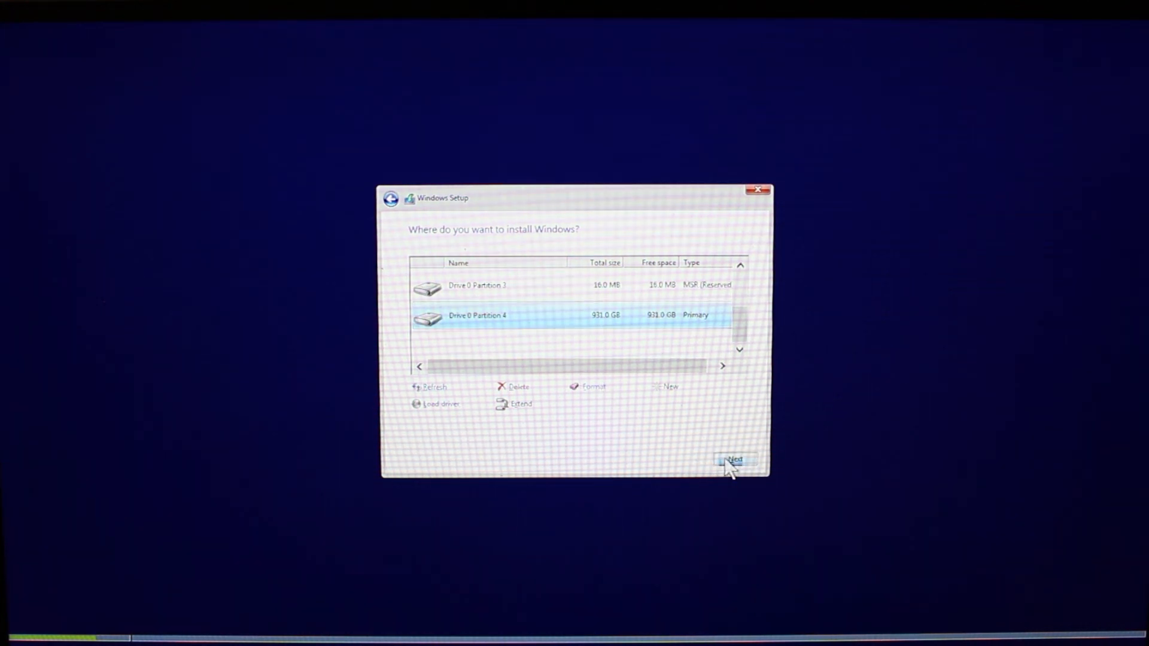
left_click(735, 460)
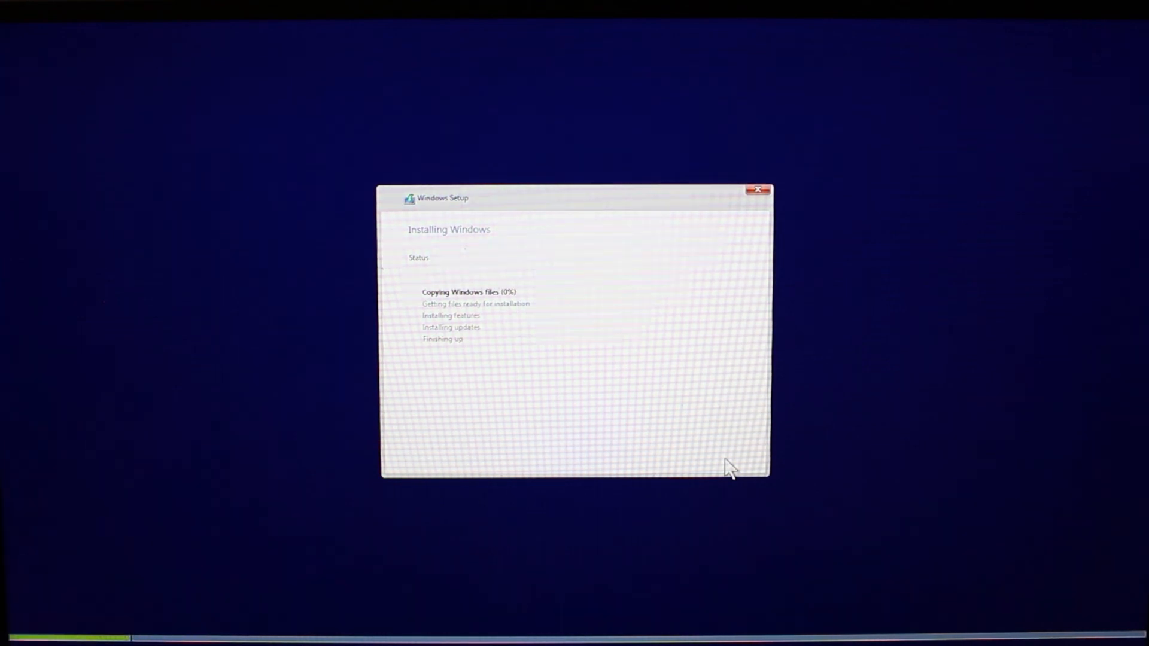